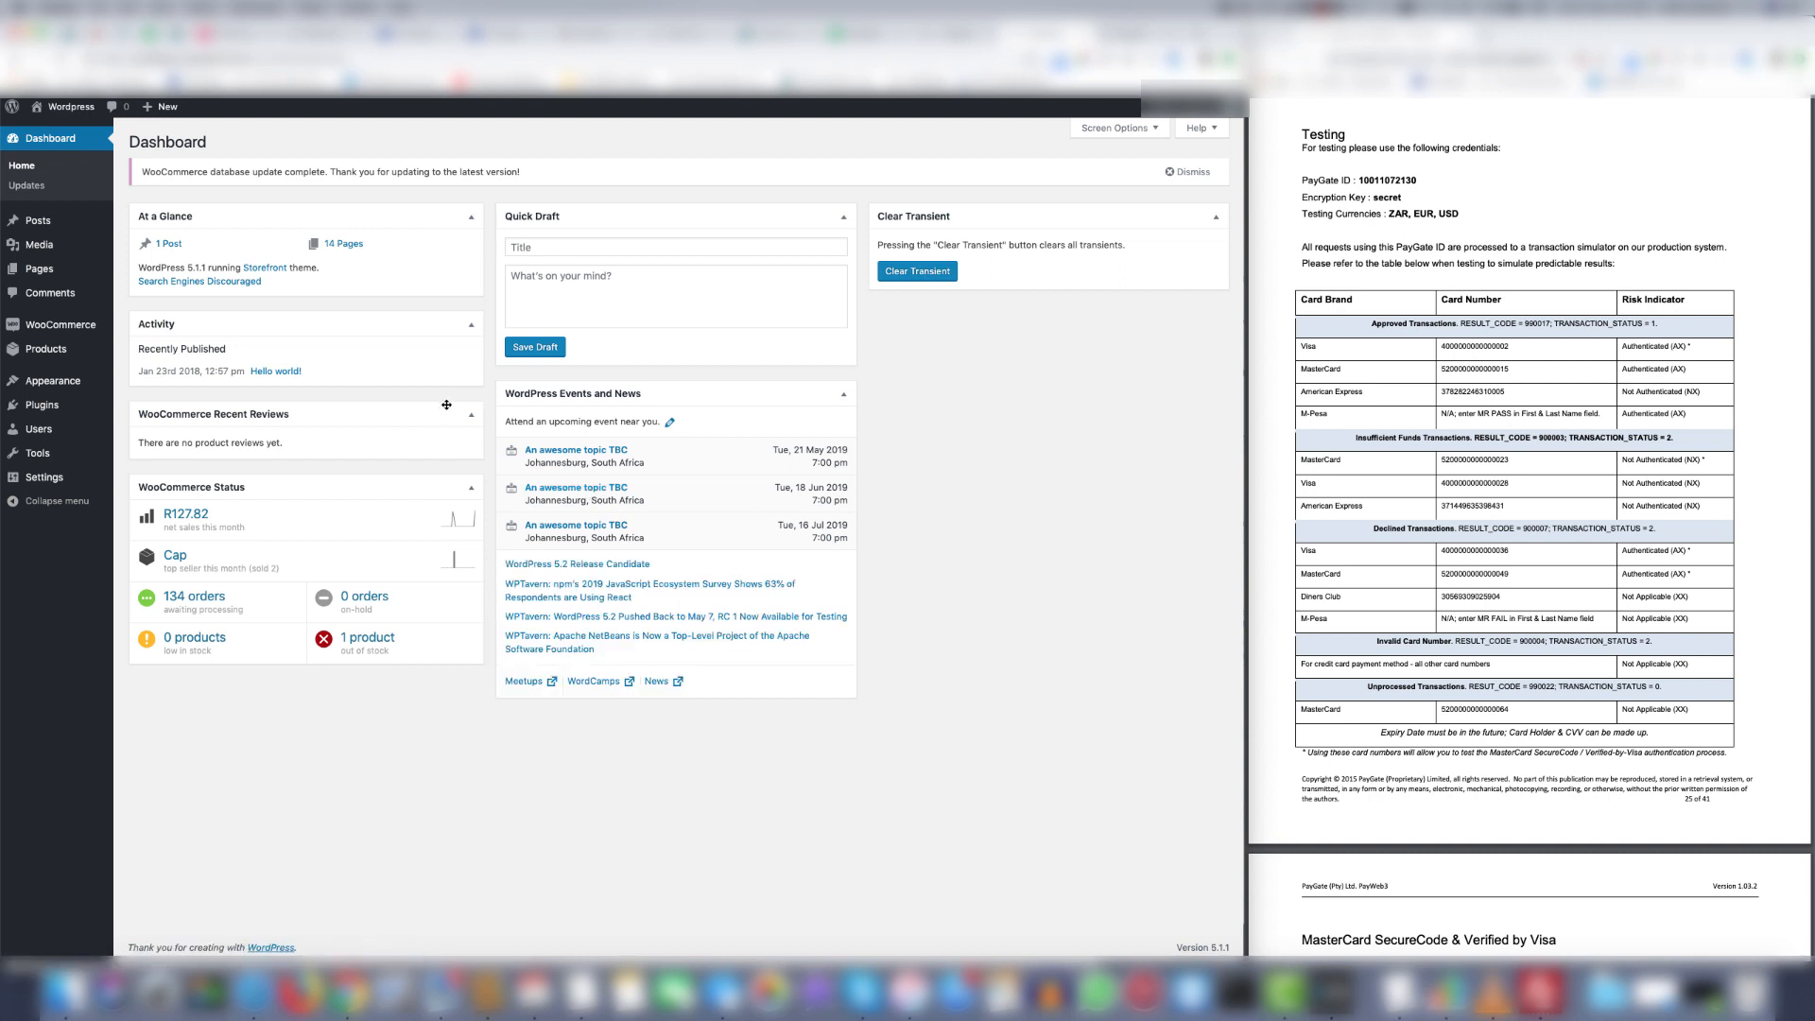
mouse_move(460, 396)
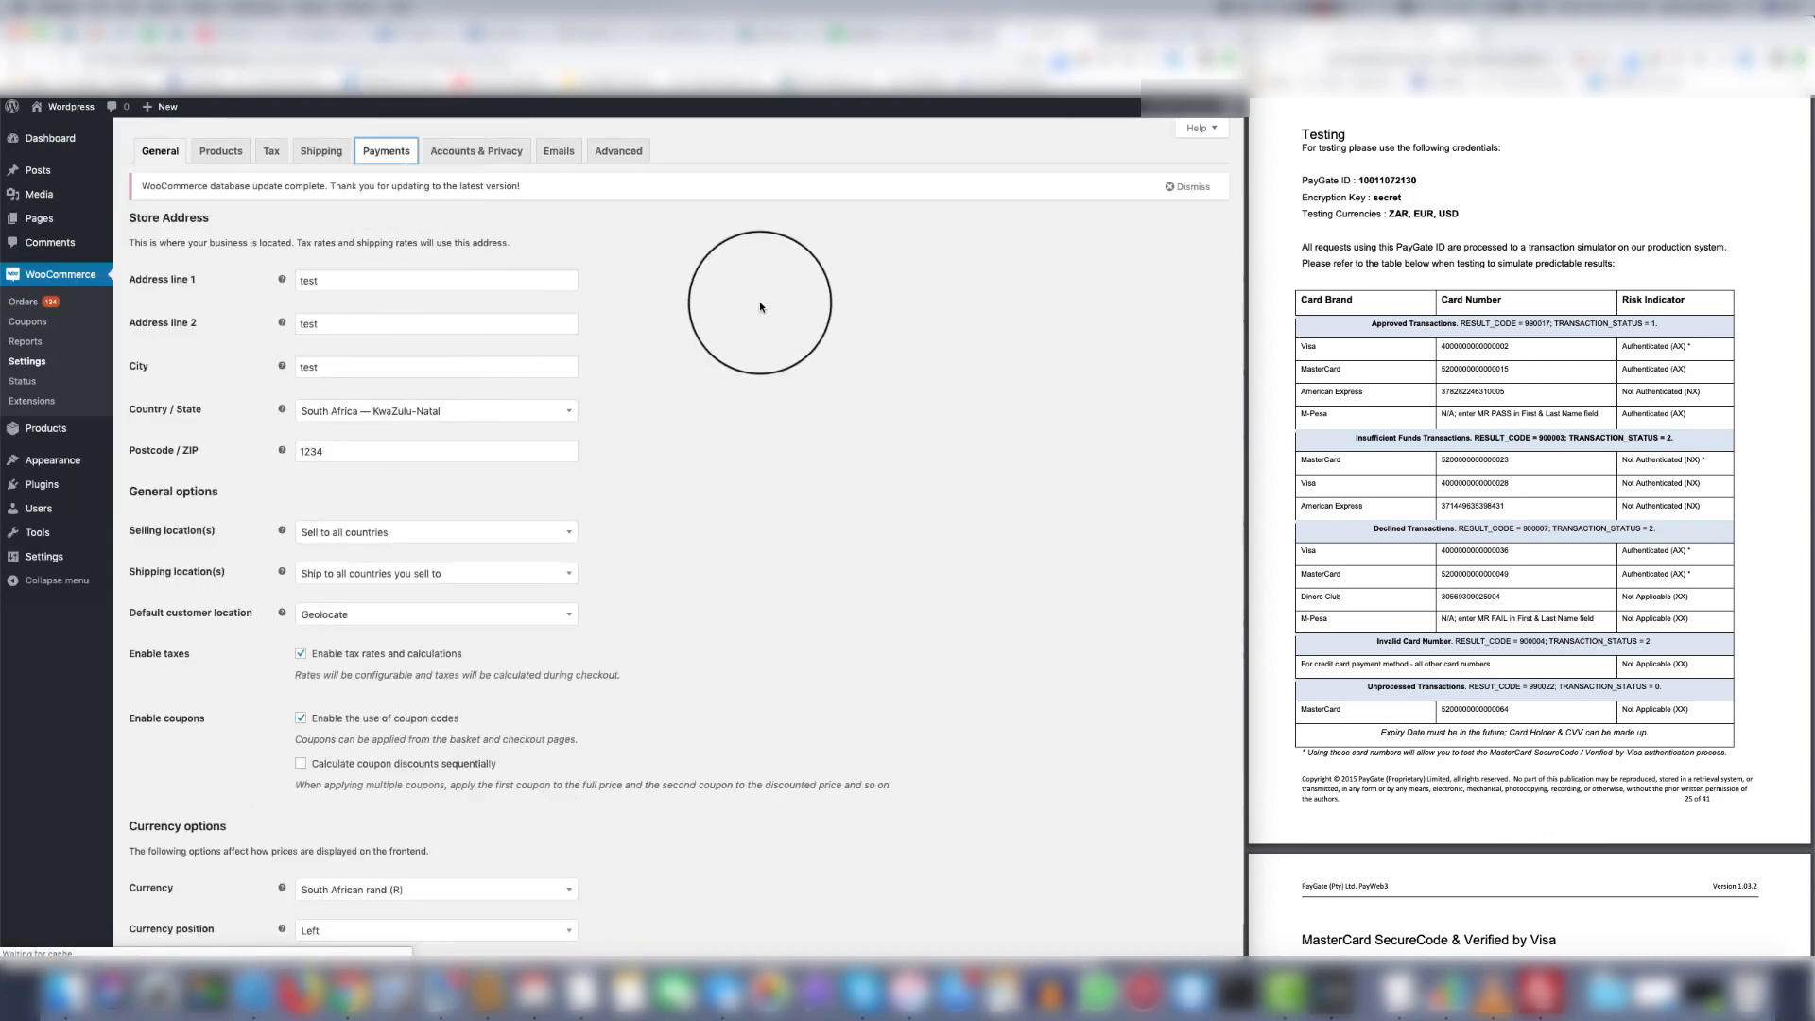
Step: Show the Payments list with PayGate via PayWeb3 enabled among the gateways
left_click(384, 151)
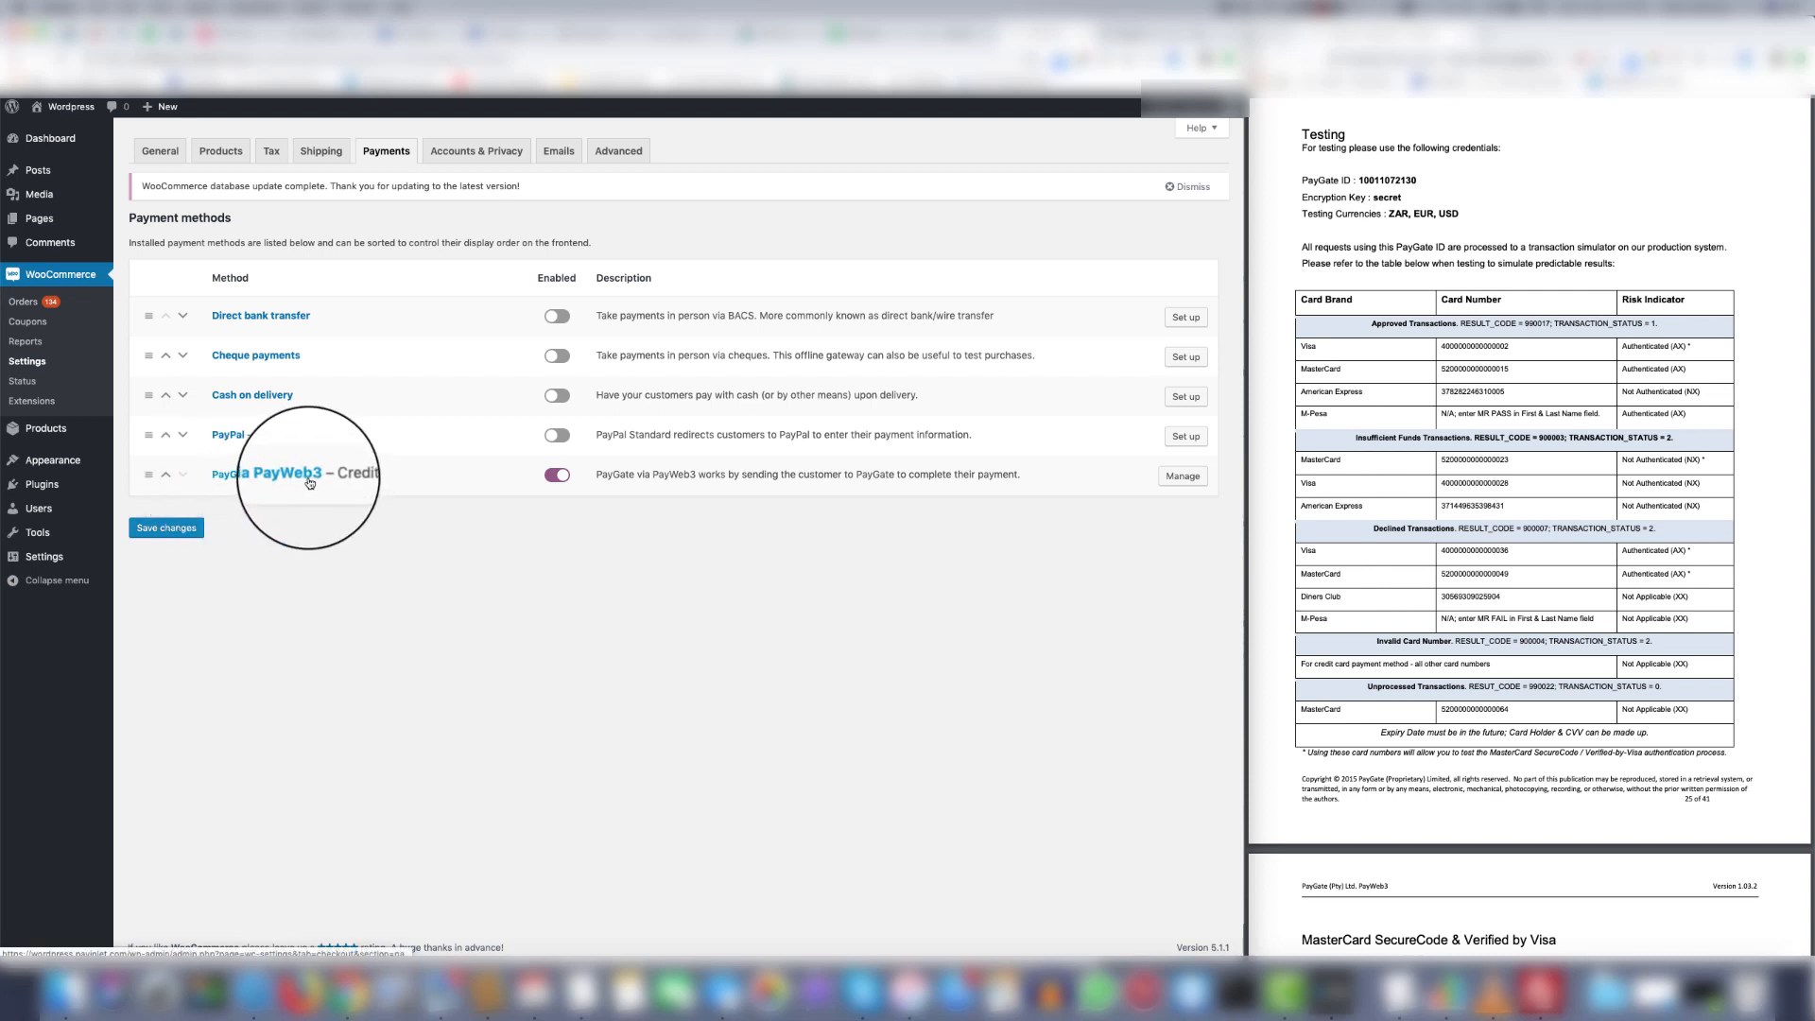
left_click(1181, 475)
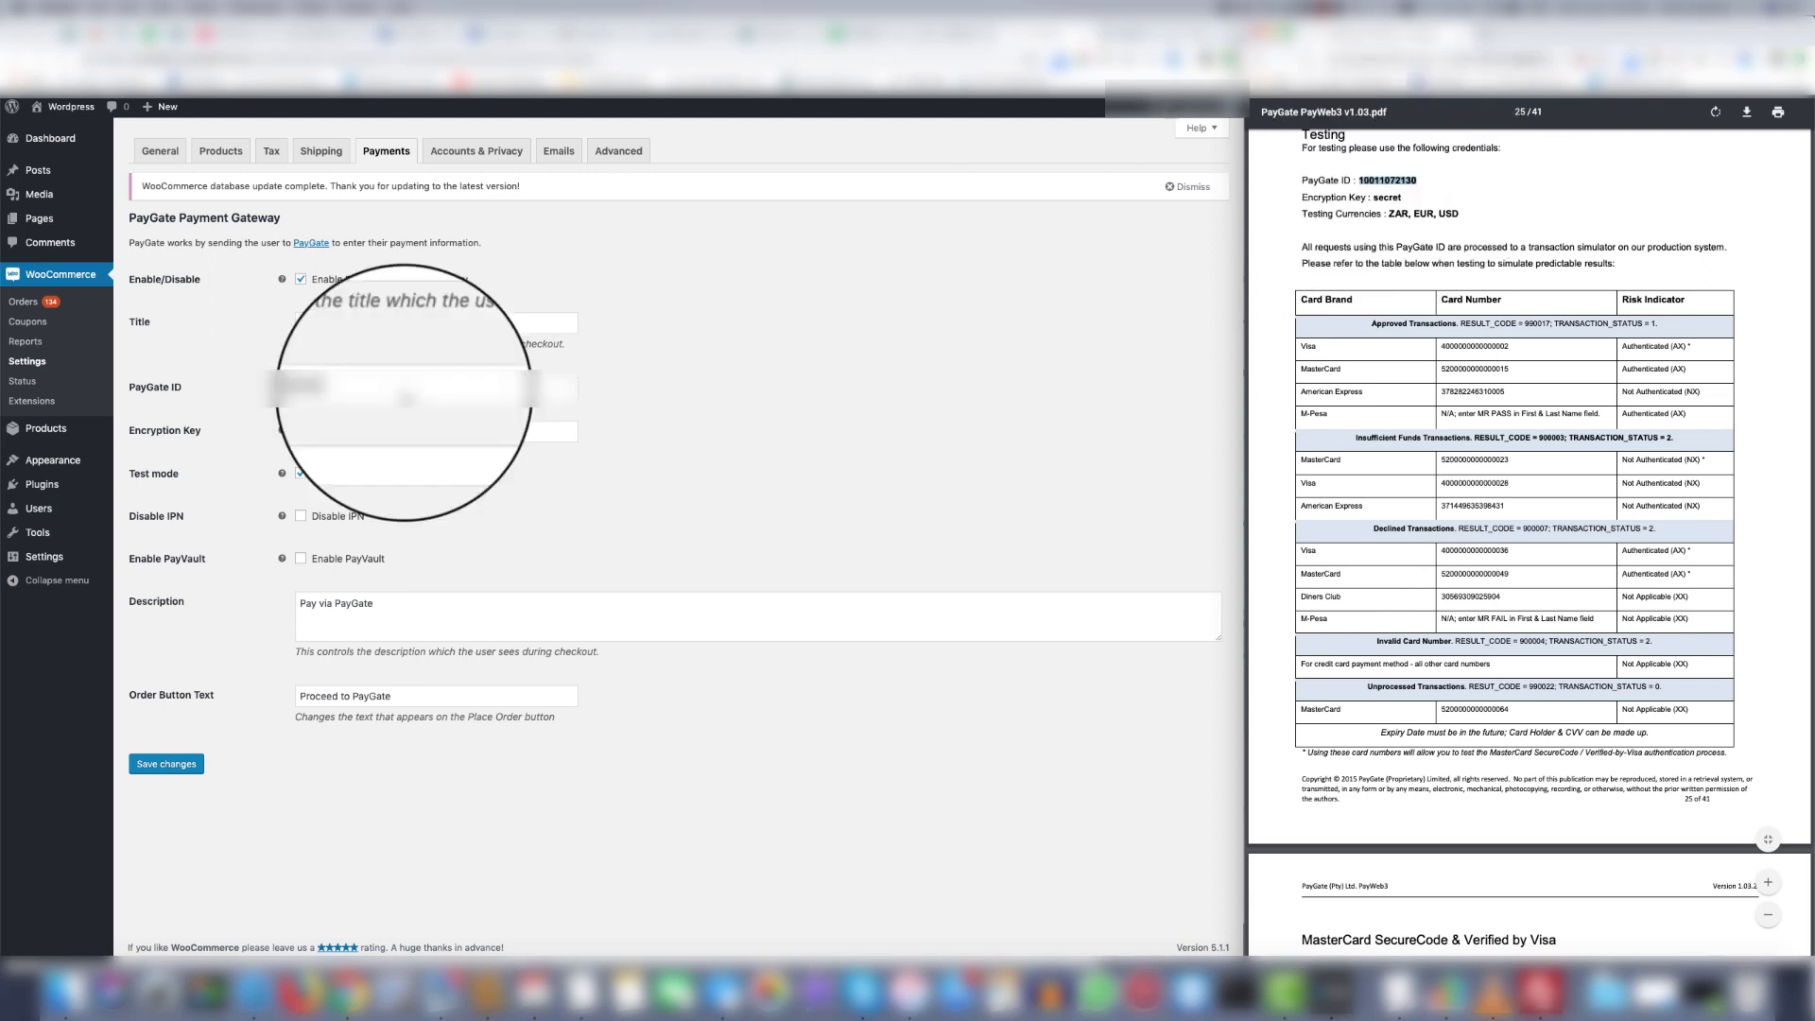
type("10011072130")
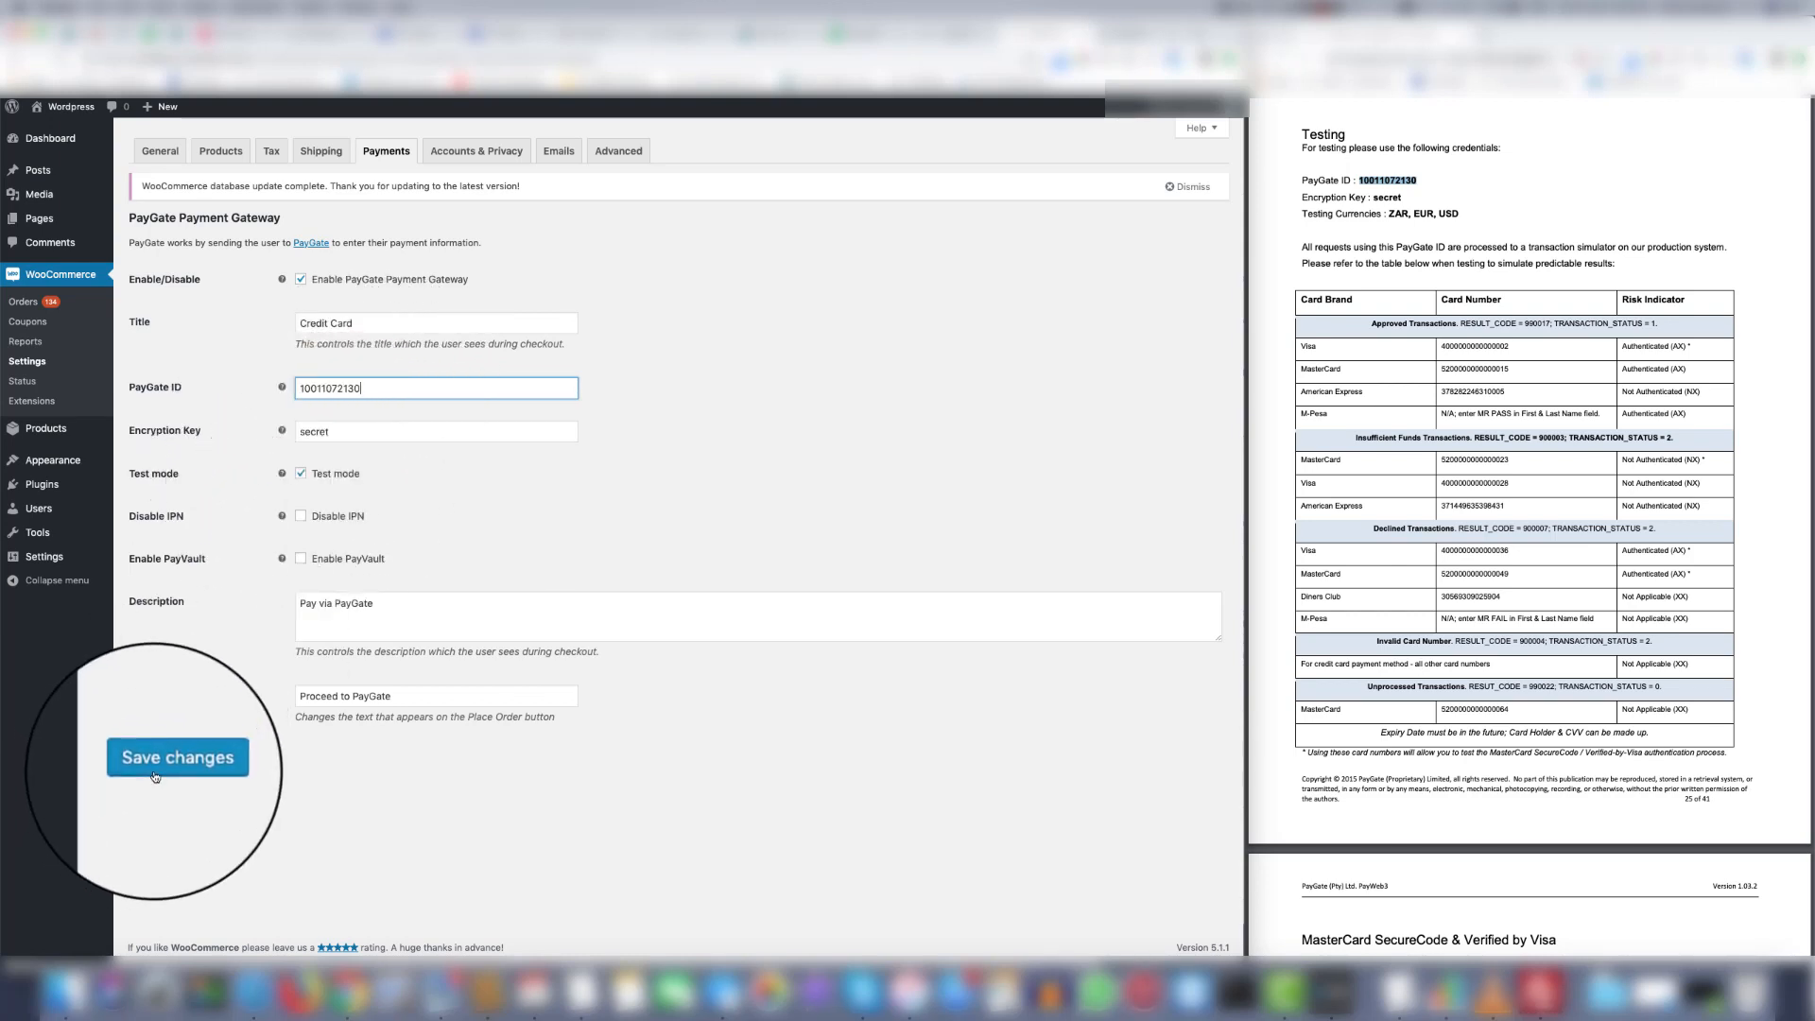
left_click(177, 757)
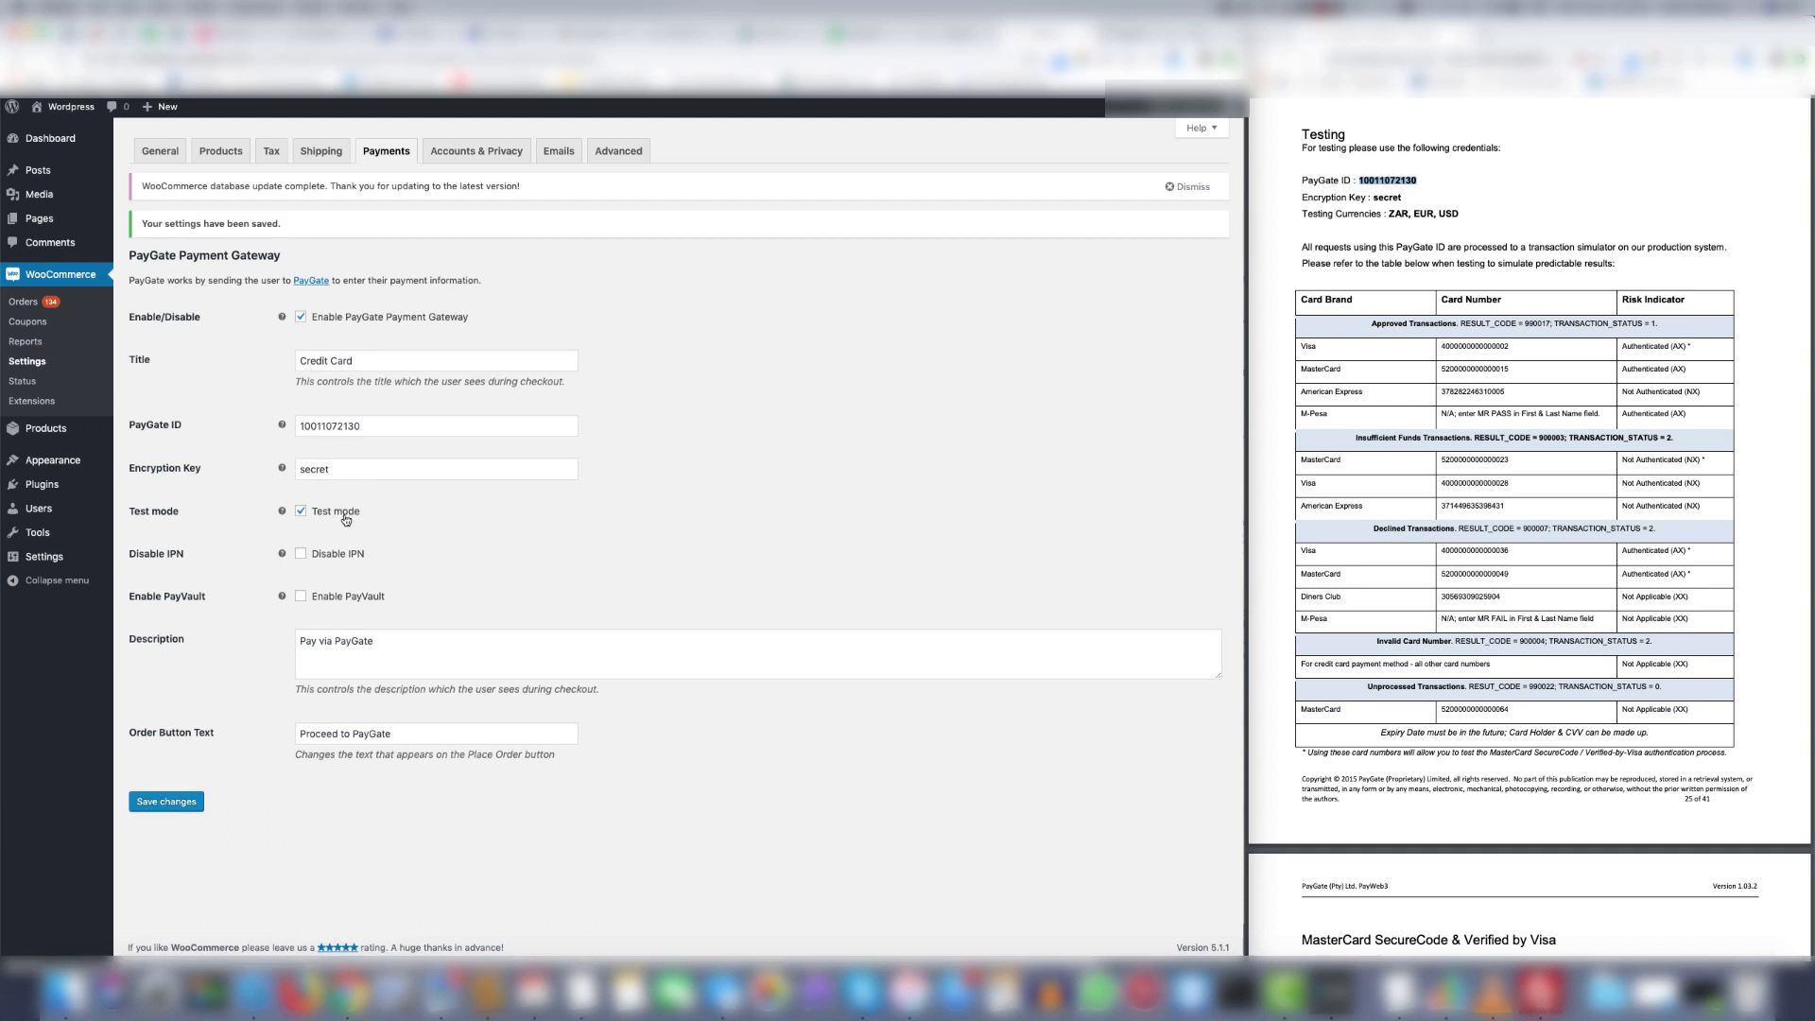
mouse_move(980, 590)
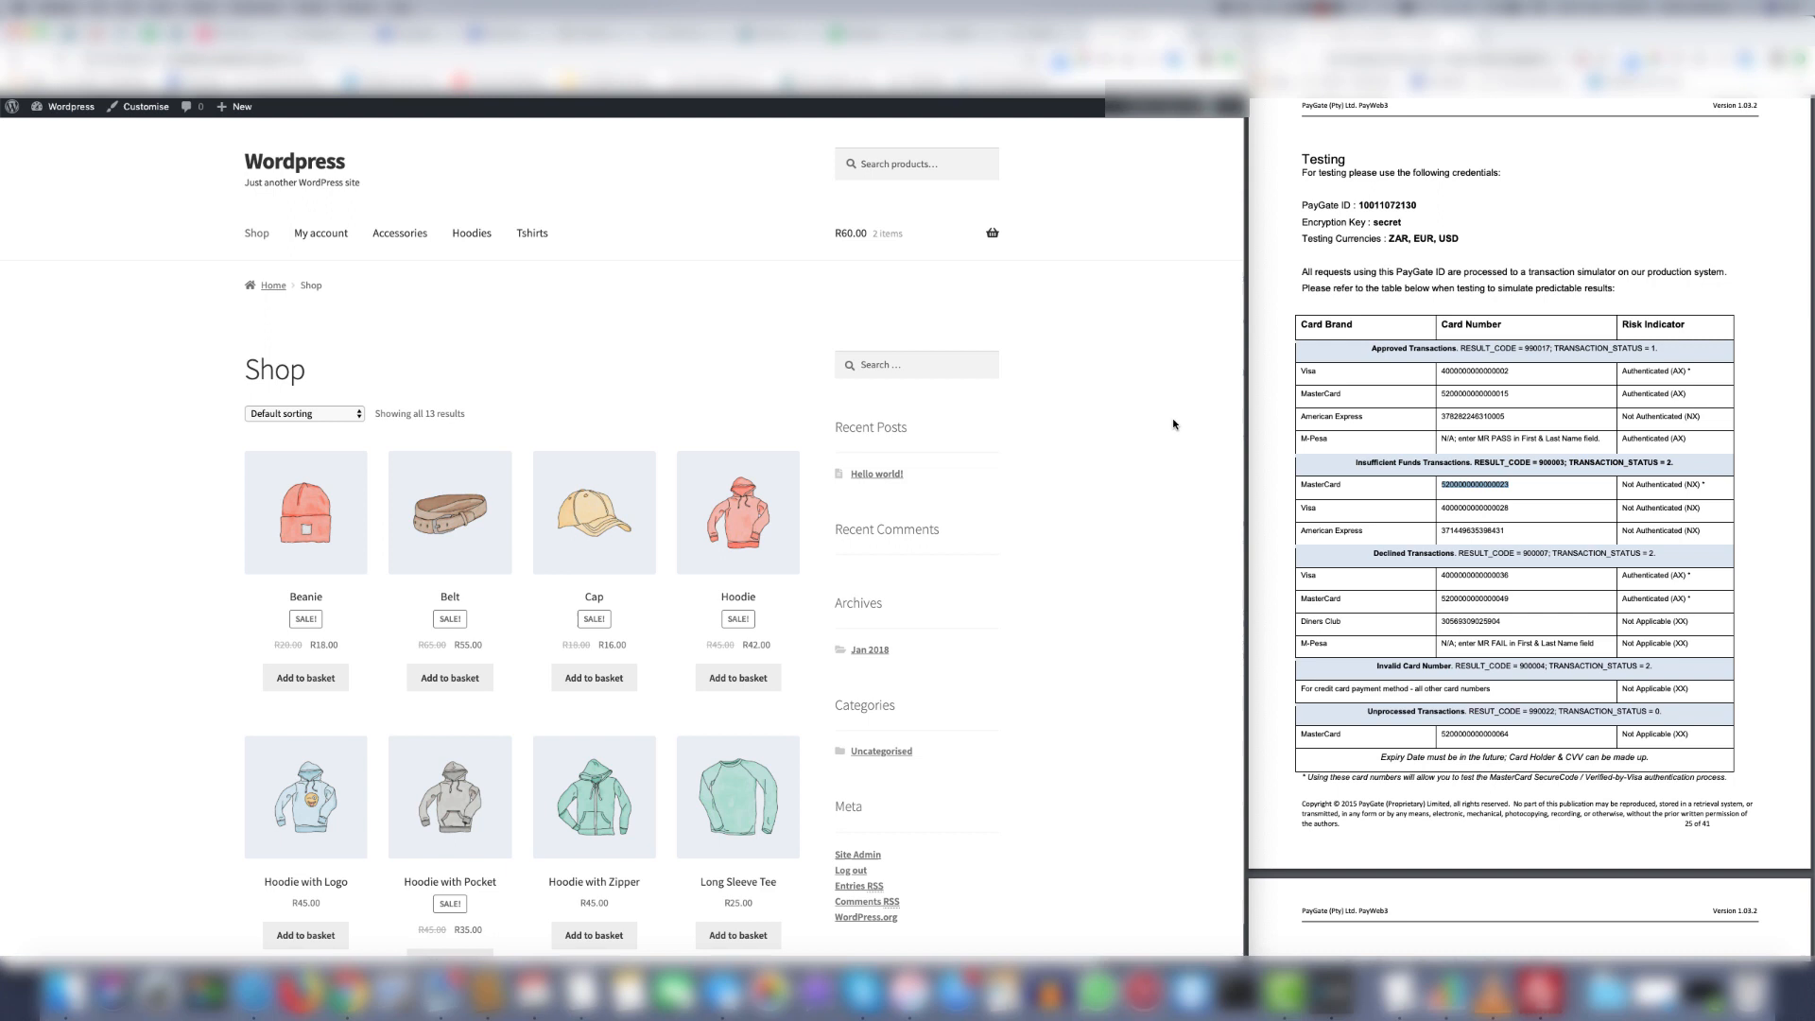
mouse_move(328, 376)
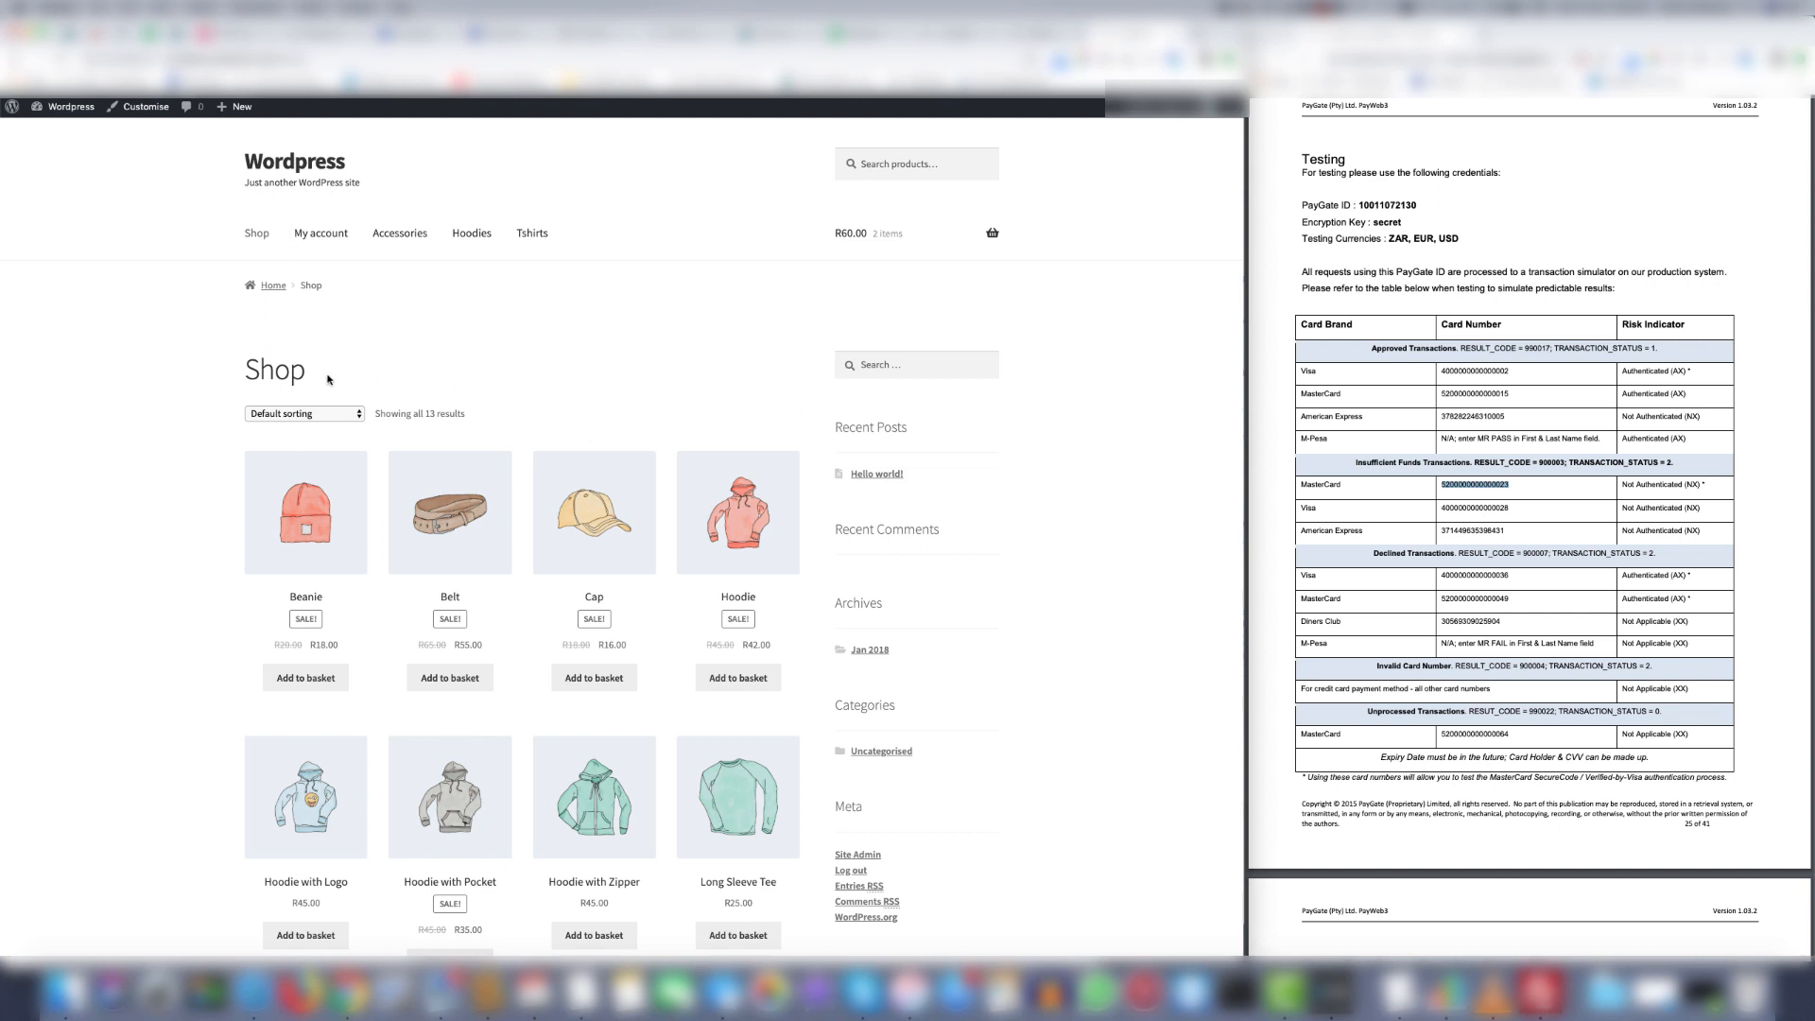
Step: Reach checkout for the Hoodie and Beanie basket with Test billing details and Credit Card via PayGate
left_click(990, 233)
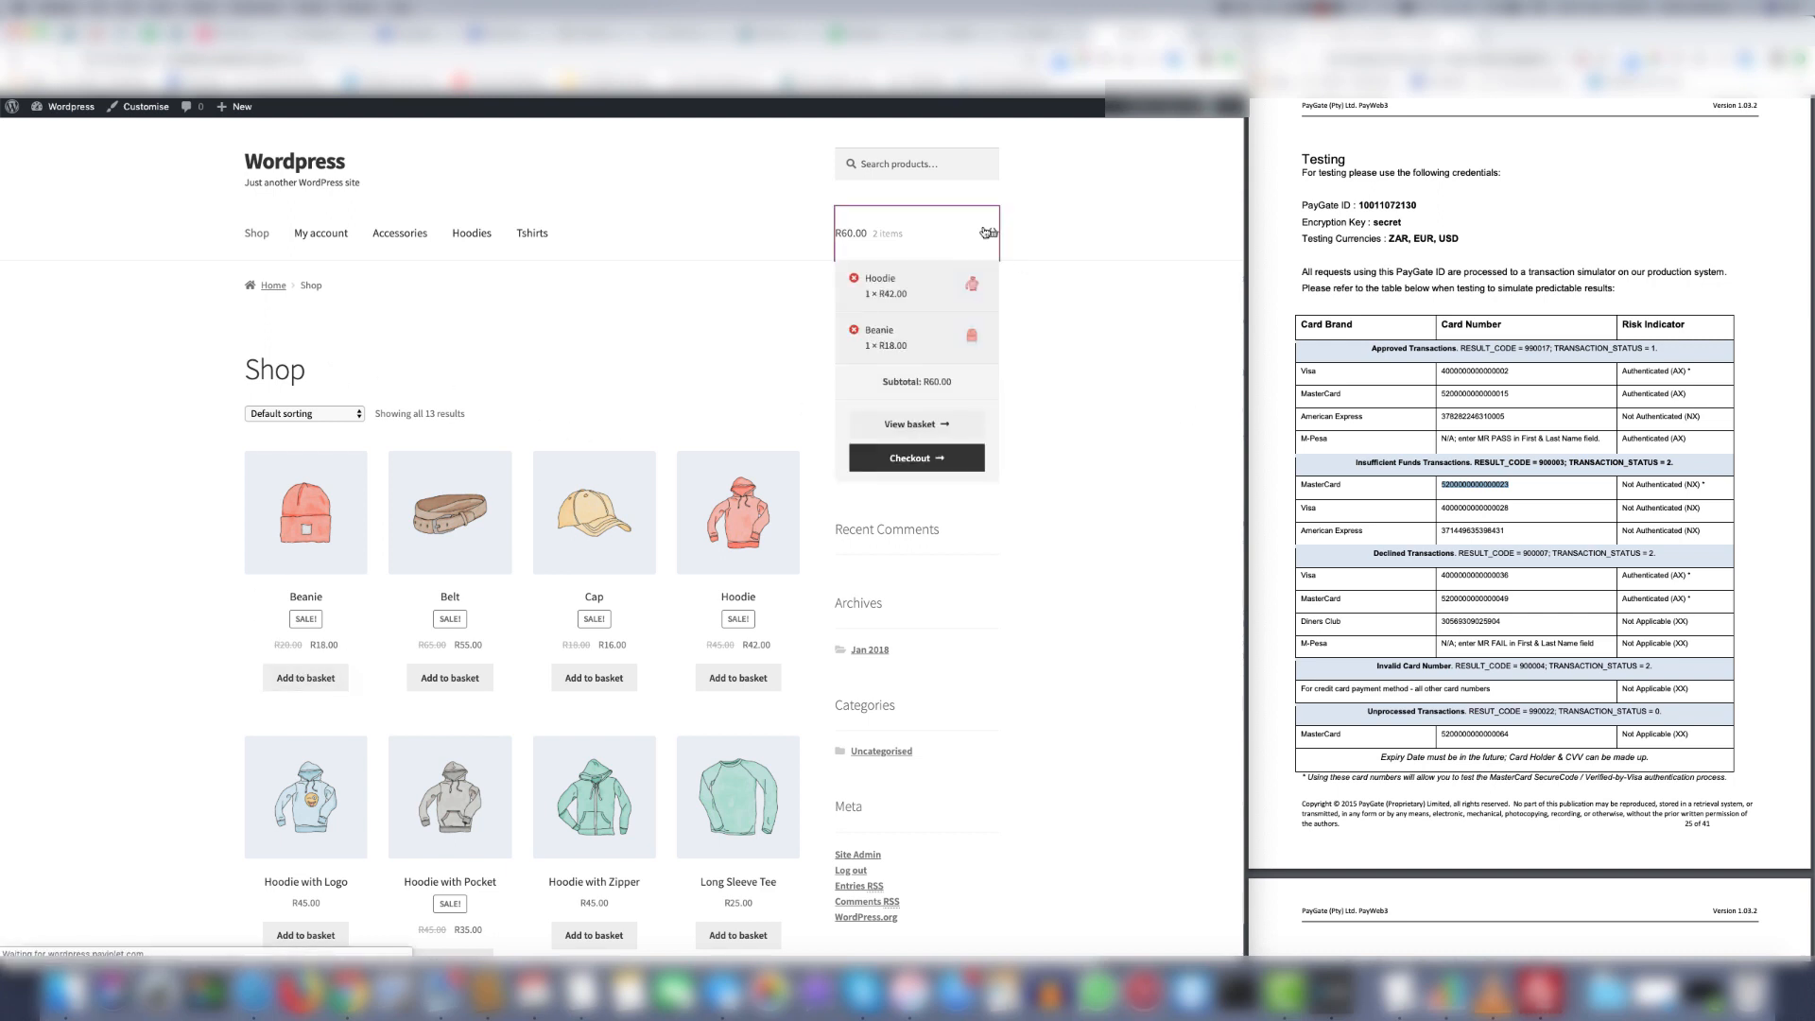
left_click(913, 423)
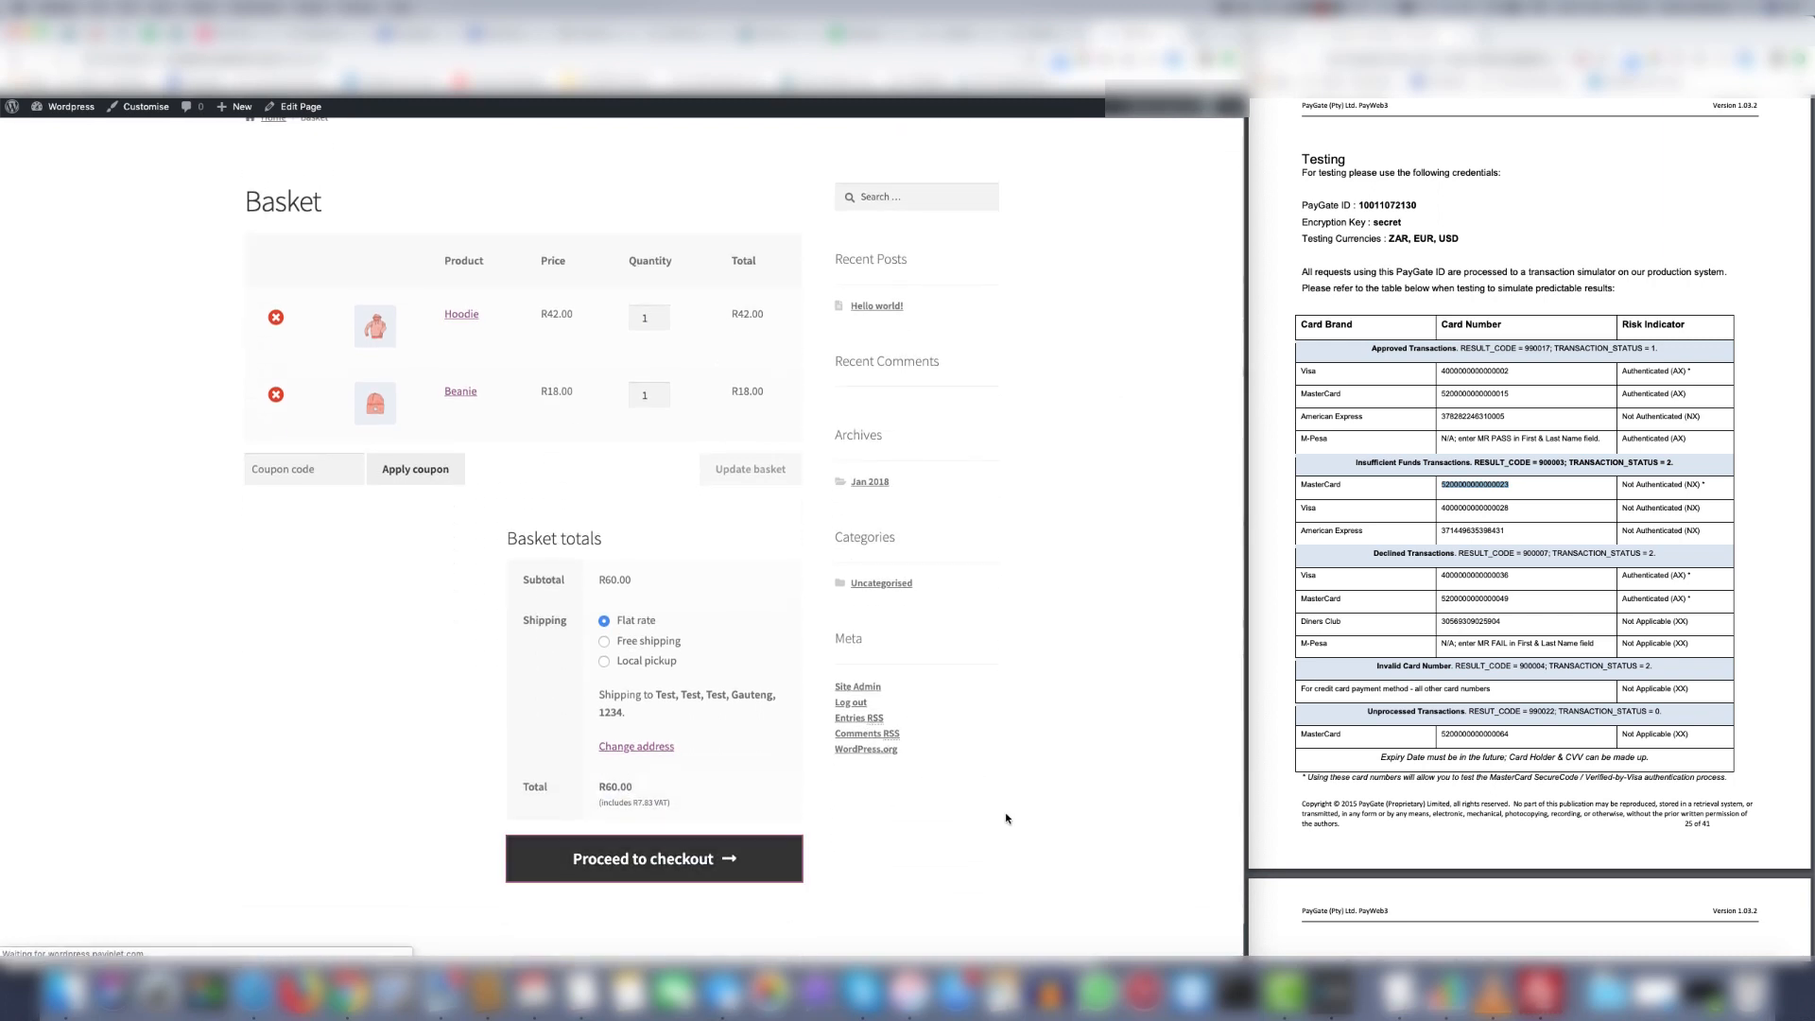
left_click(653, 859)
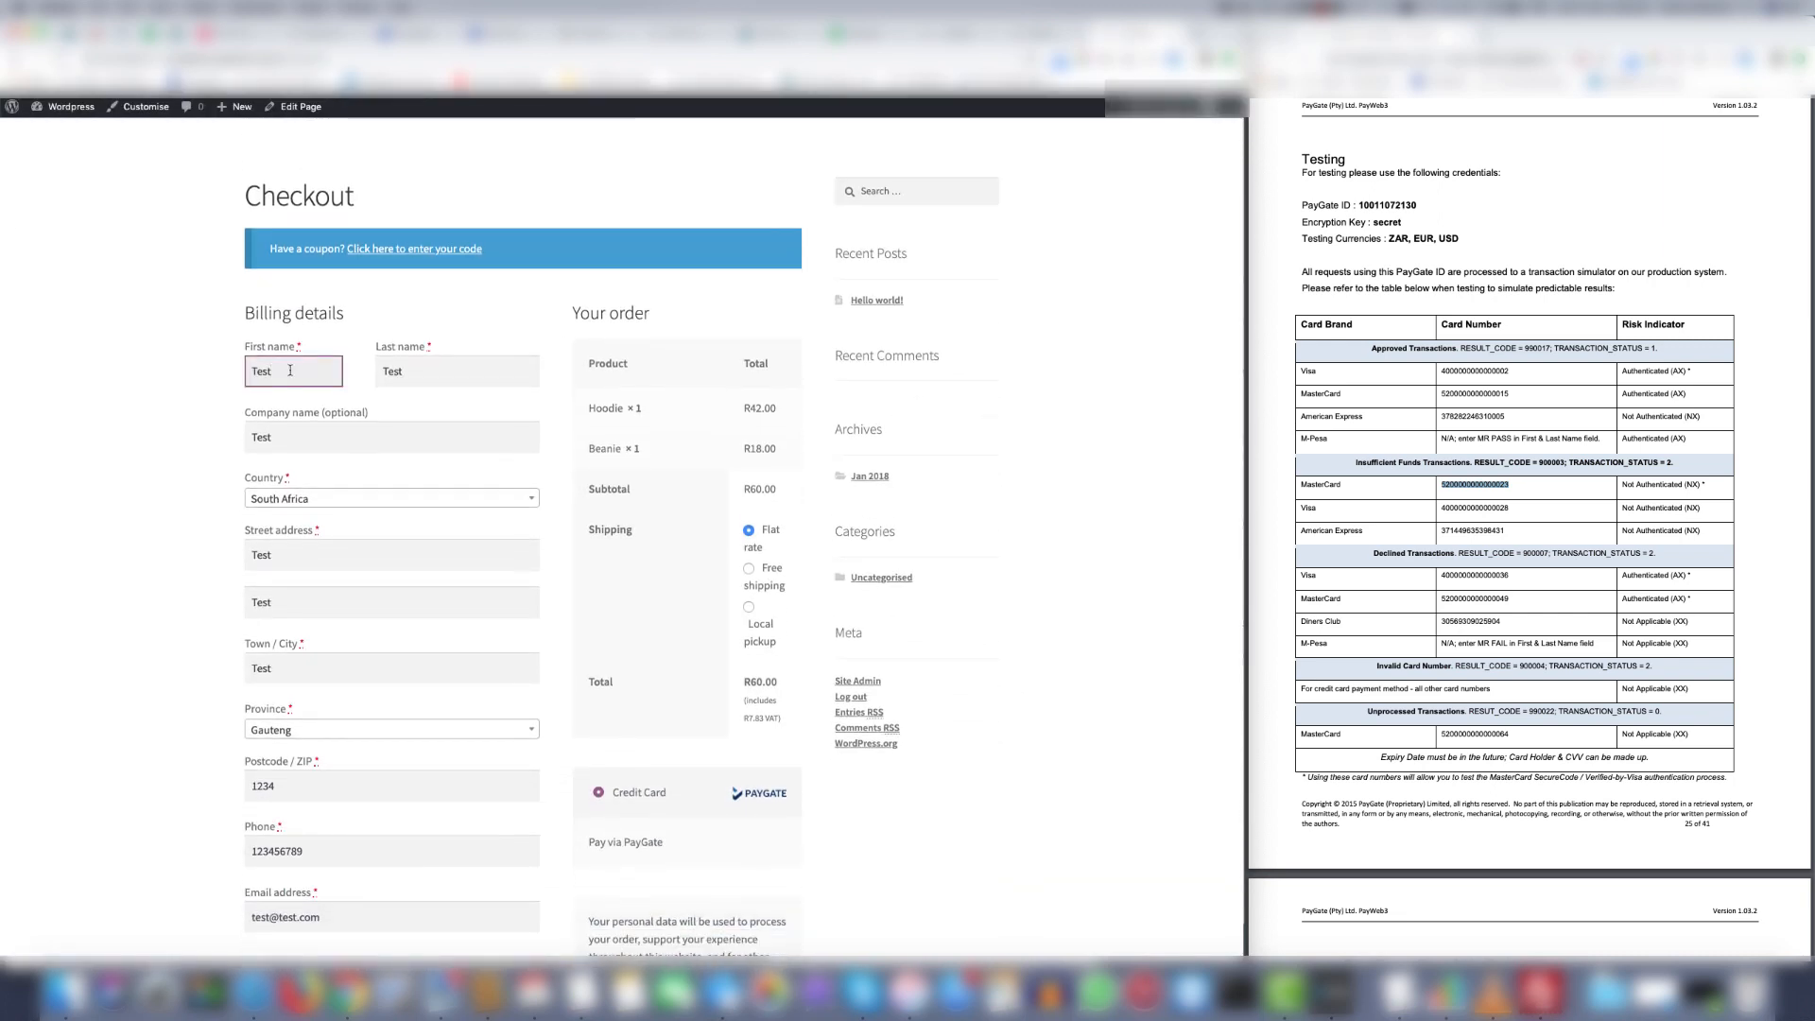
left_click(456, 371)
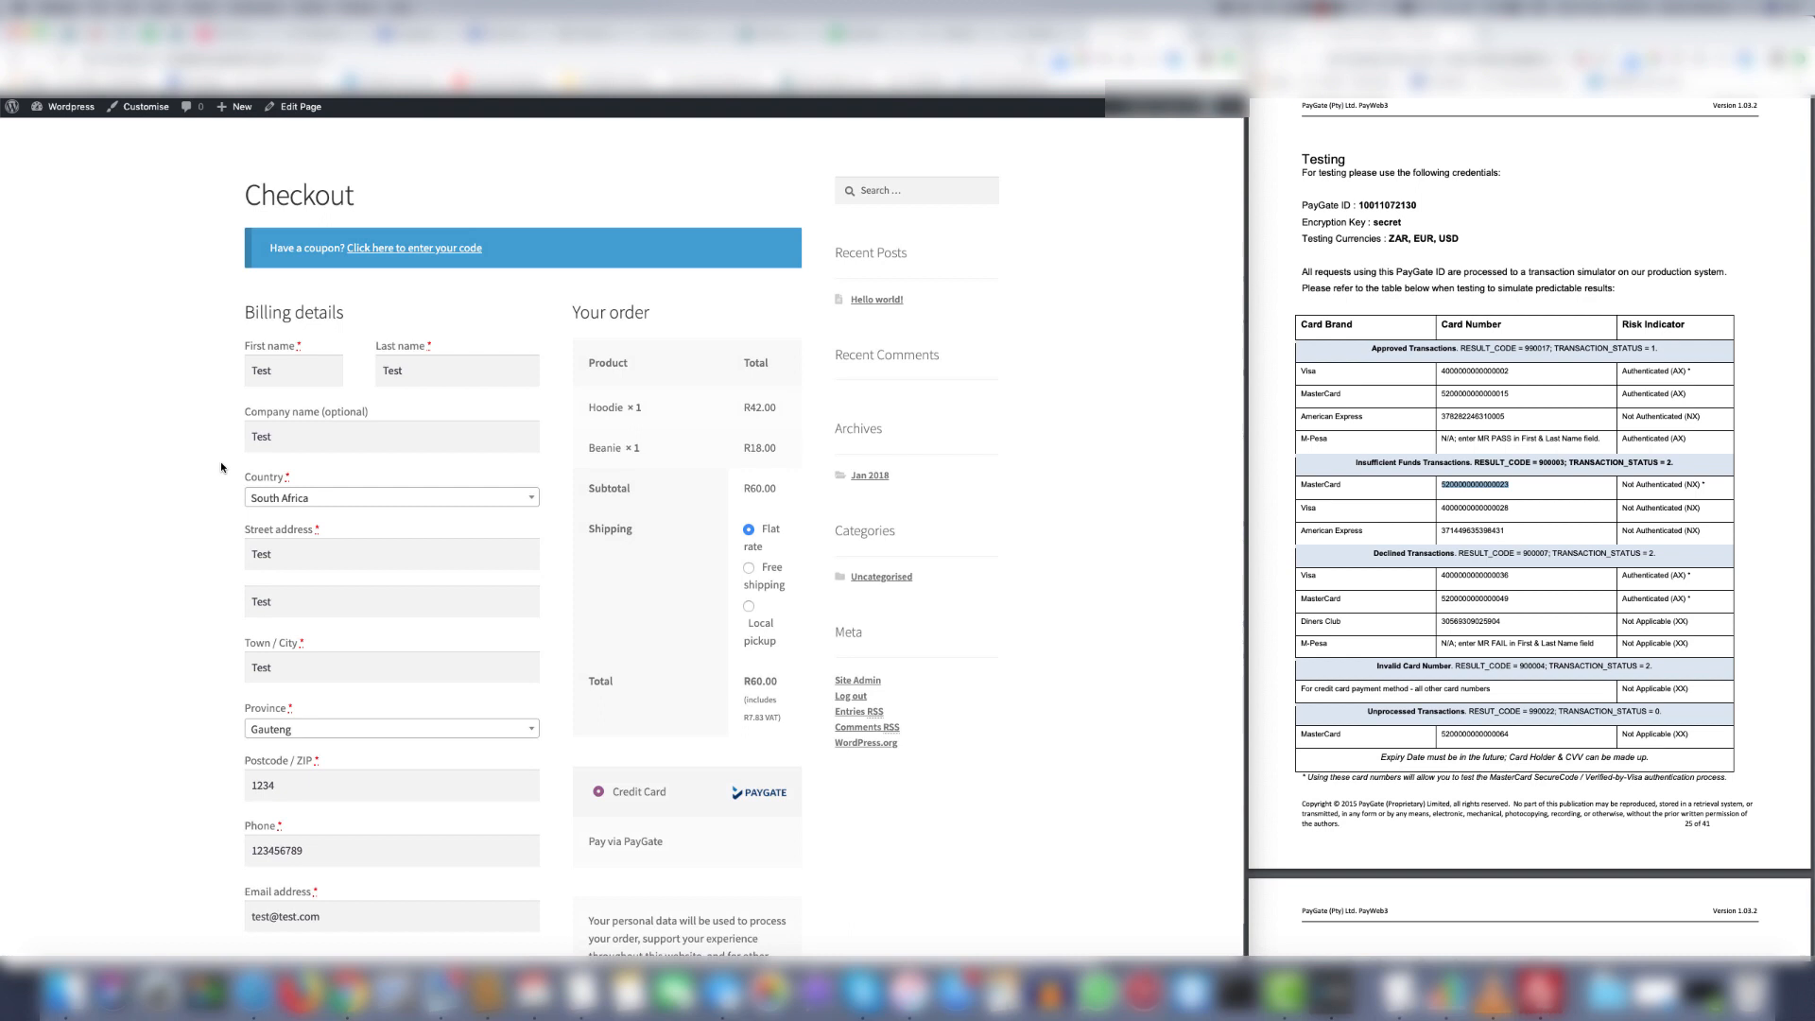
scroll("down", 3)
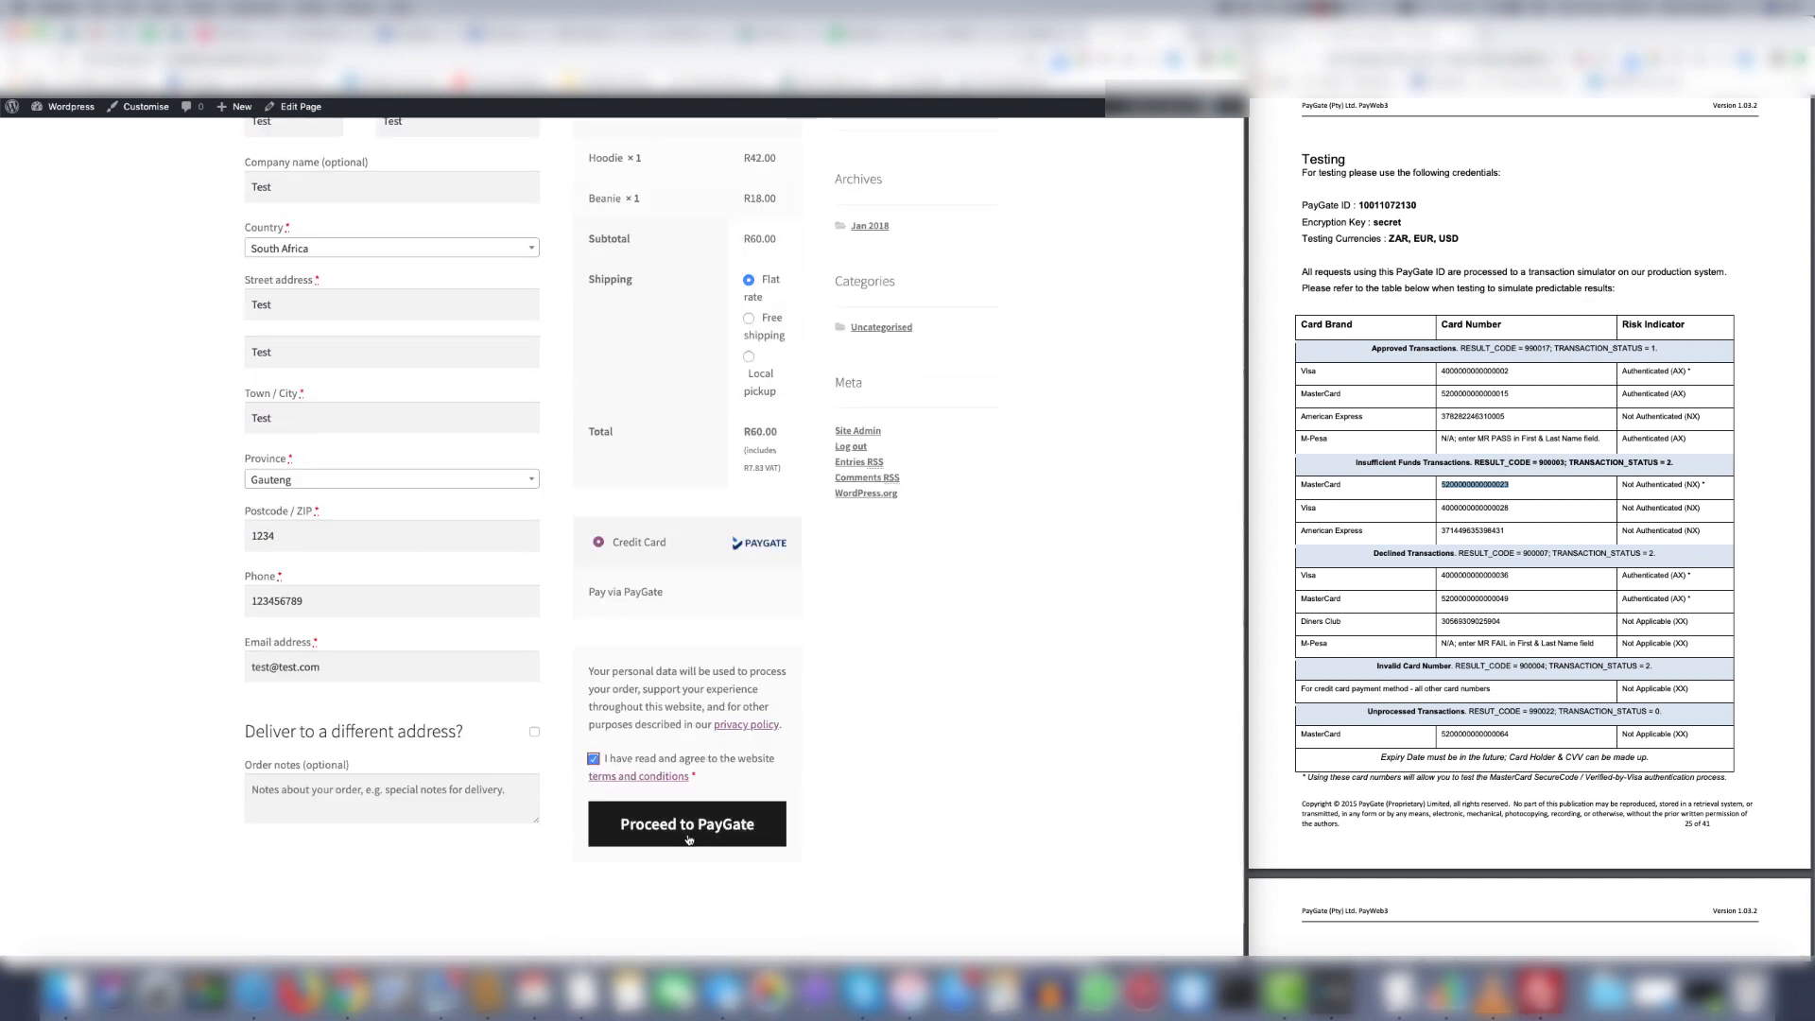
Step: Send the R60.00 order to PayGate and dismiss the test transaction warning
left_click(686, 824)
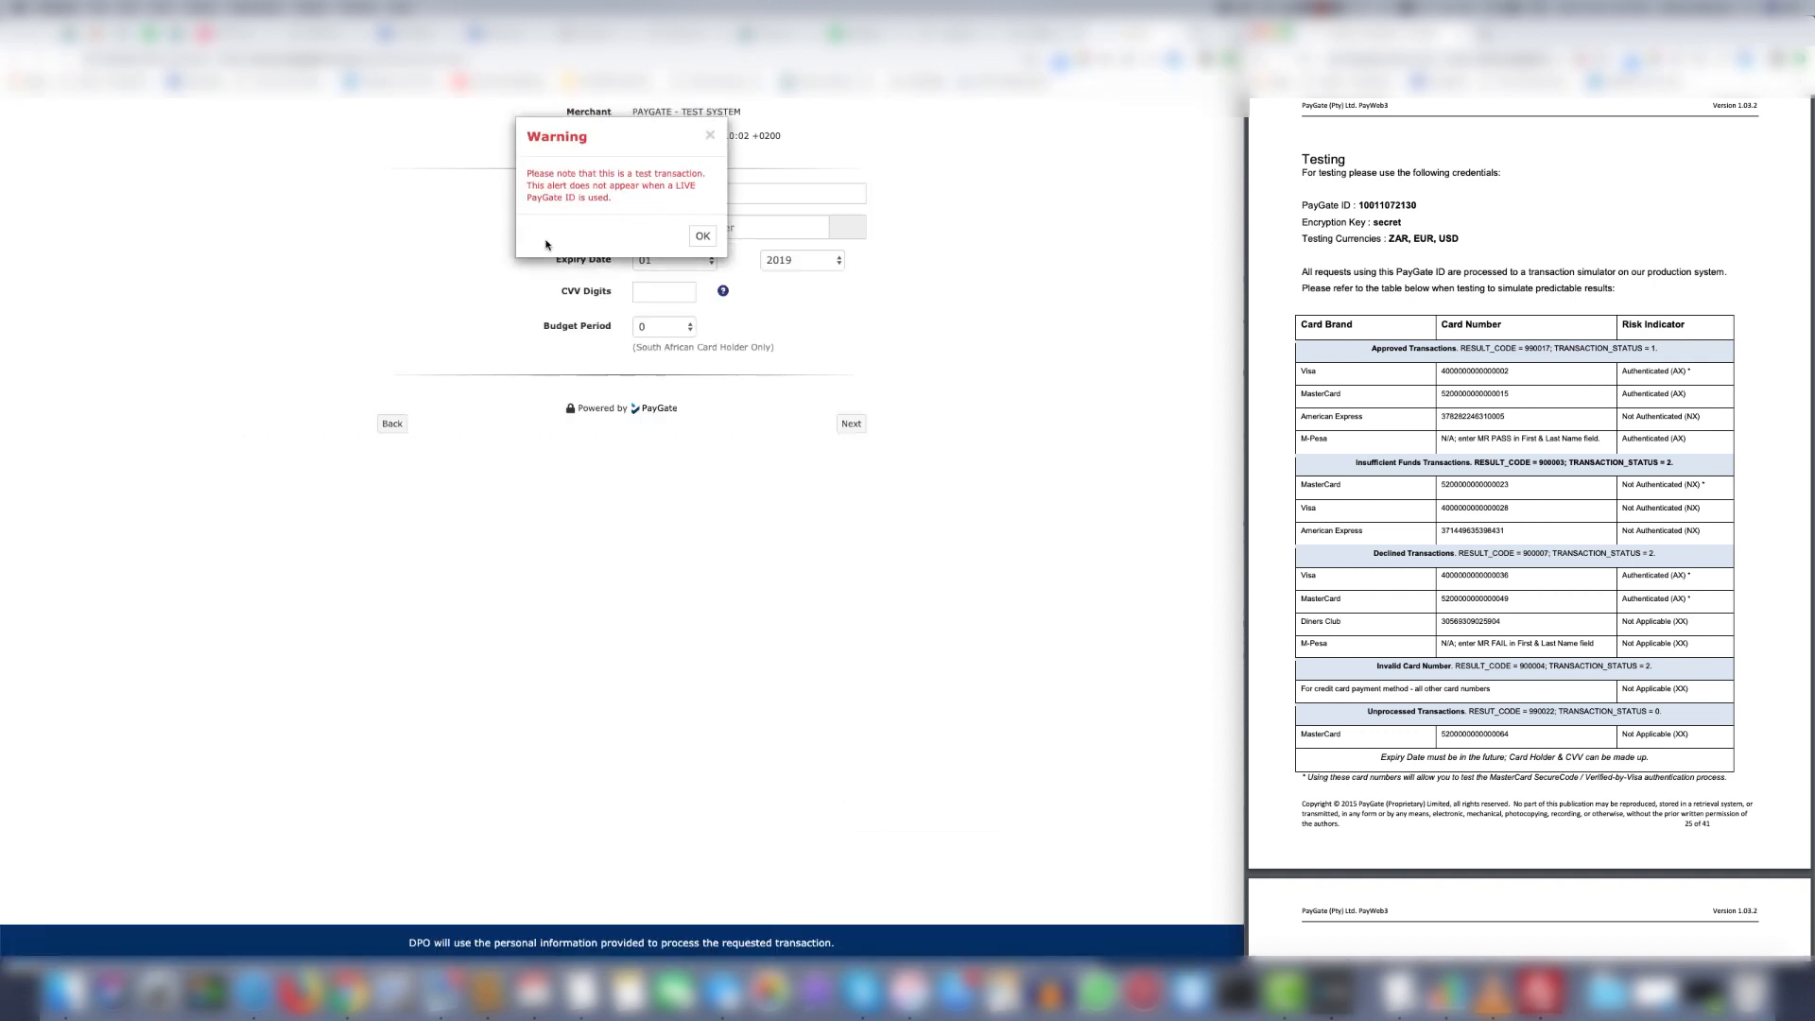
left_click(701, 236)
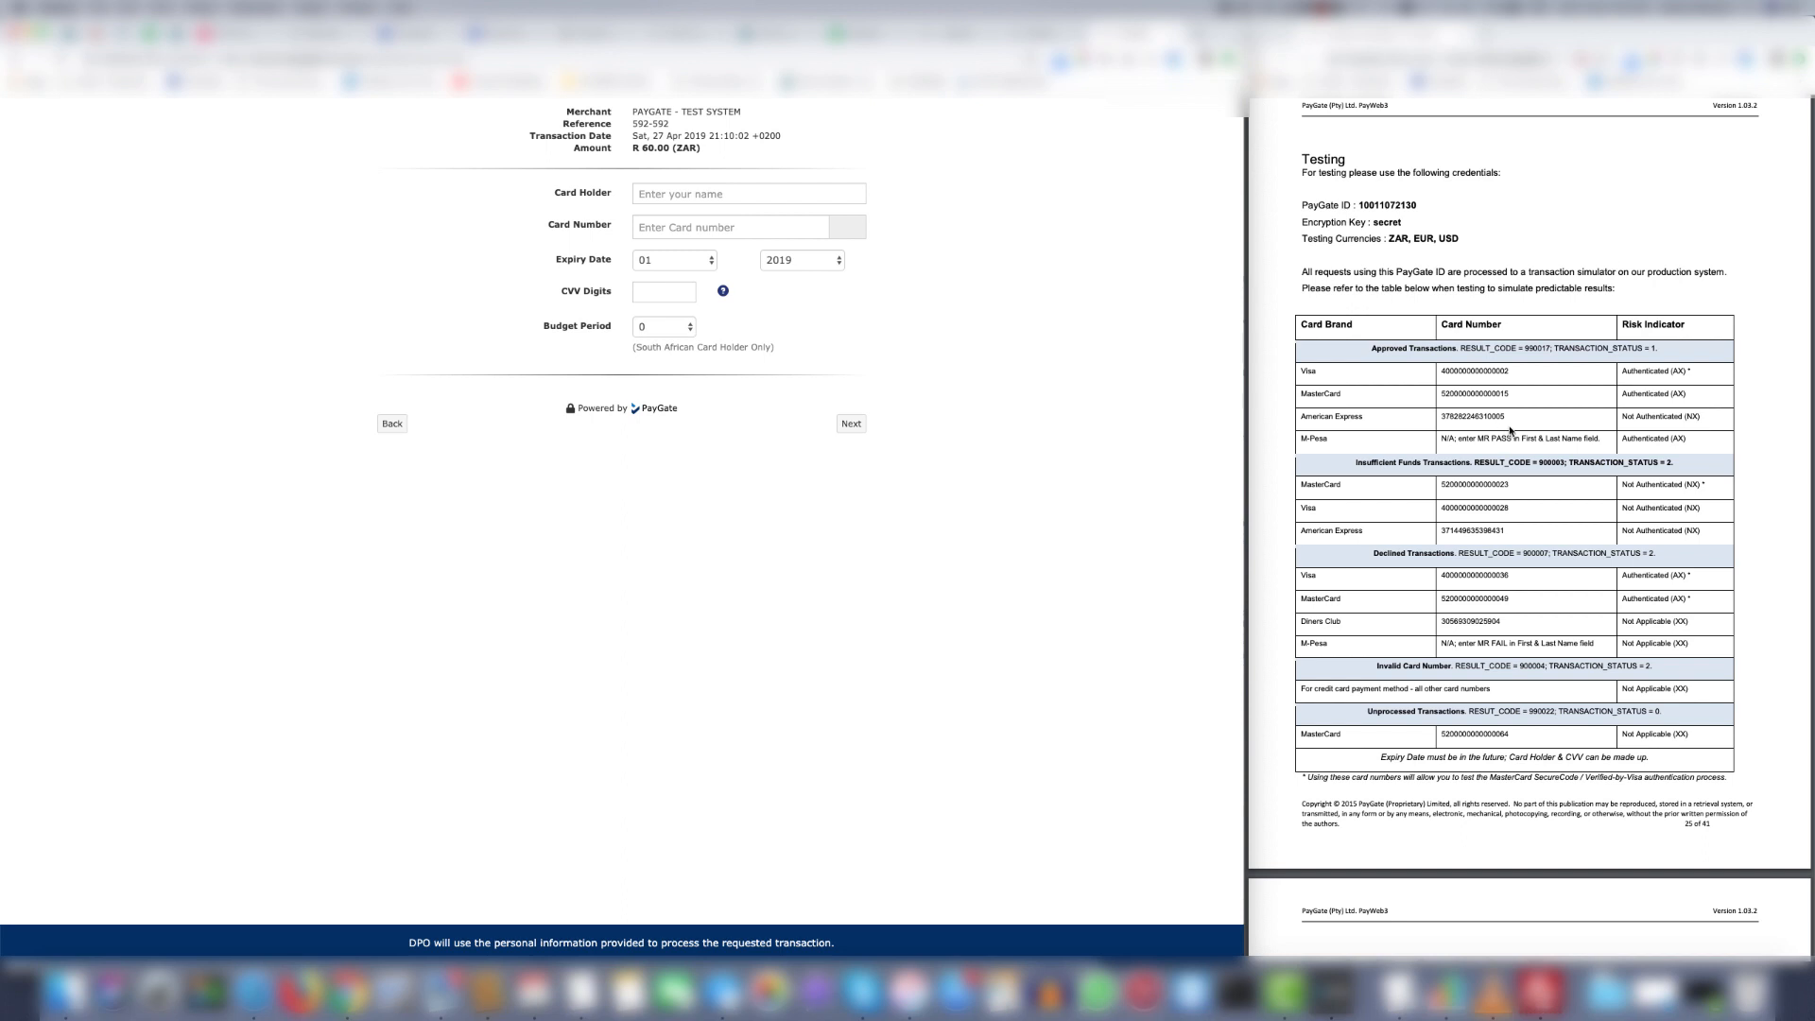
mouse_move(1515, 431)
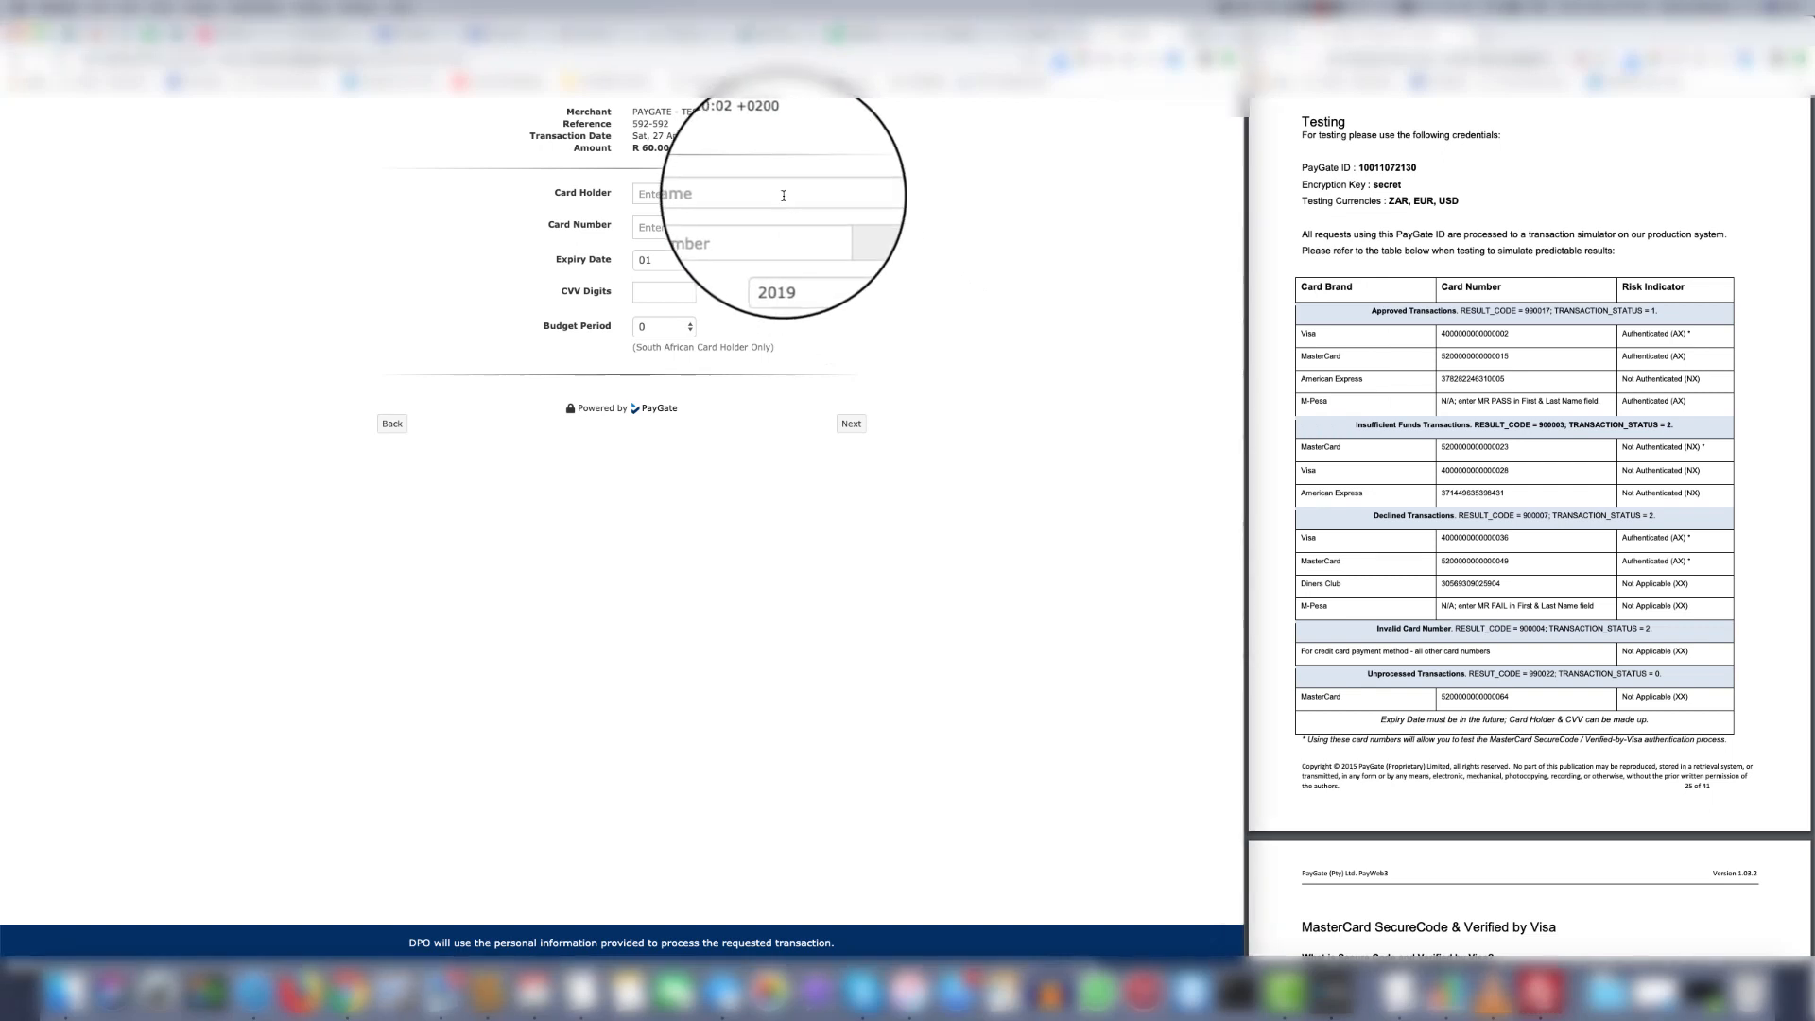
type("Mr Test")
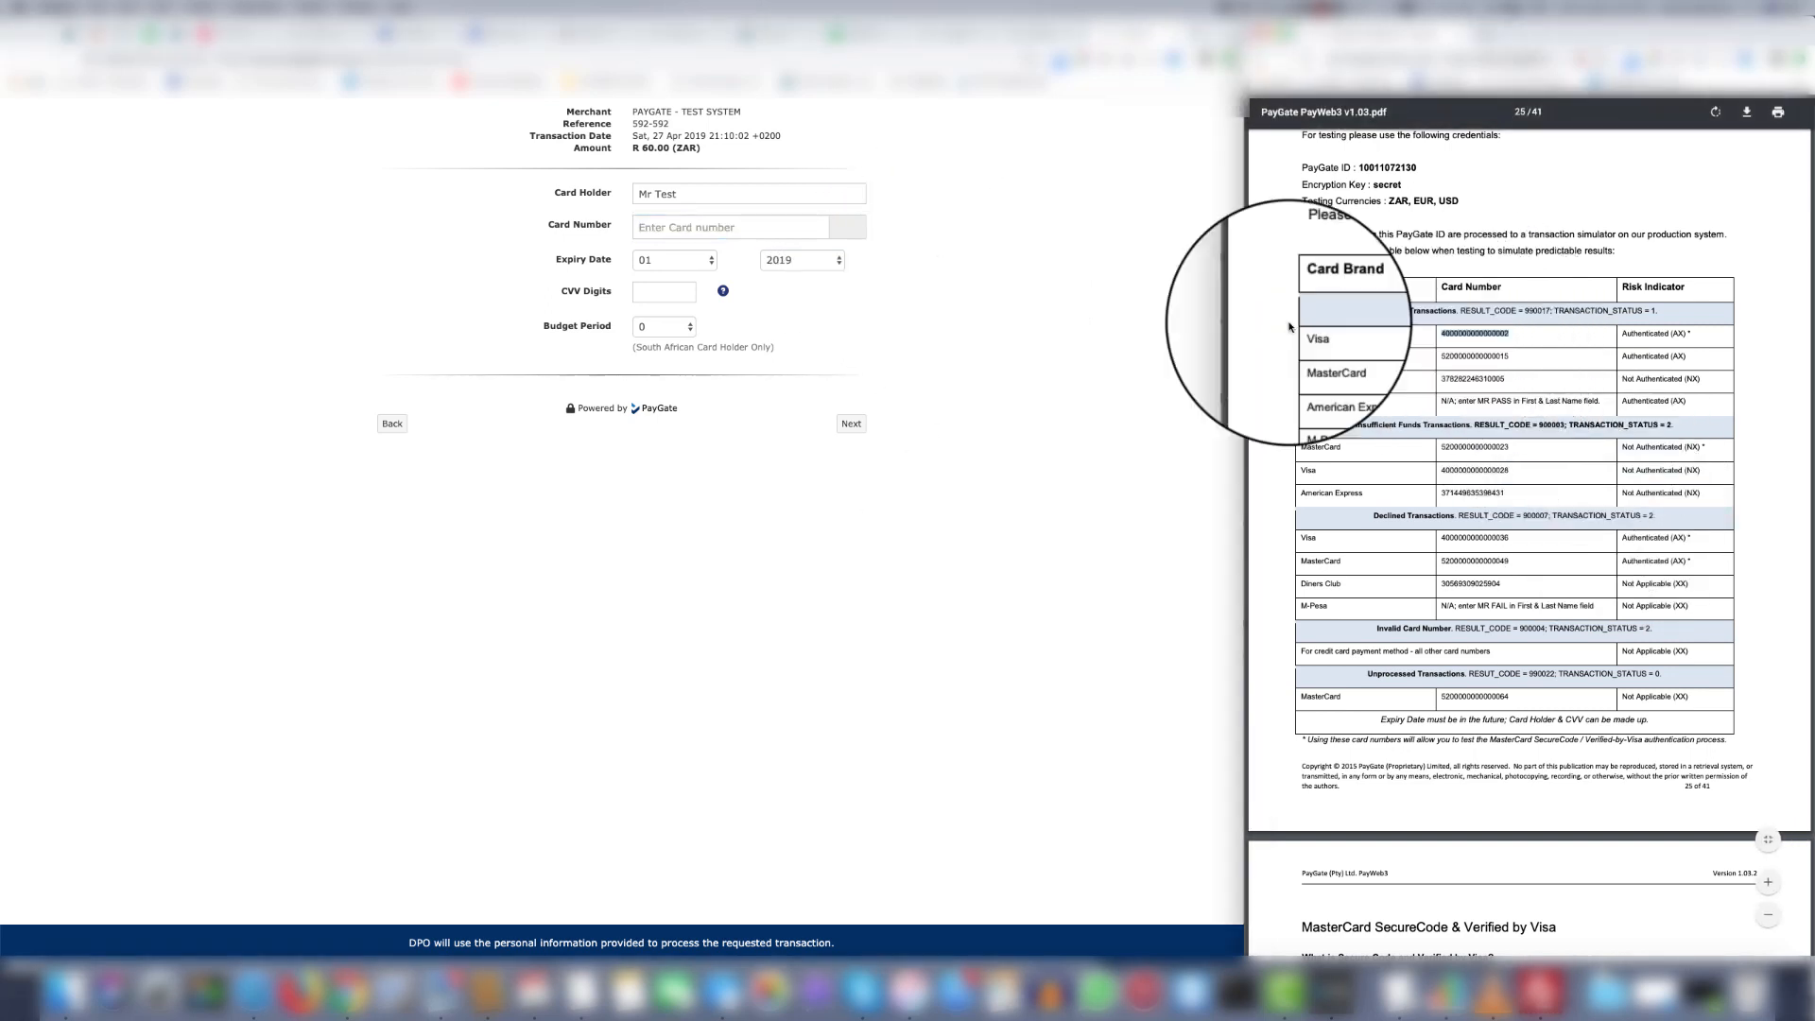
type("4000000000000002")
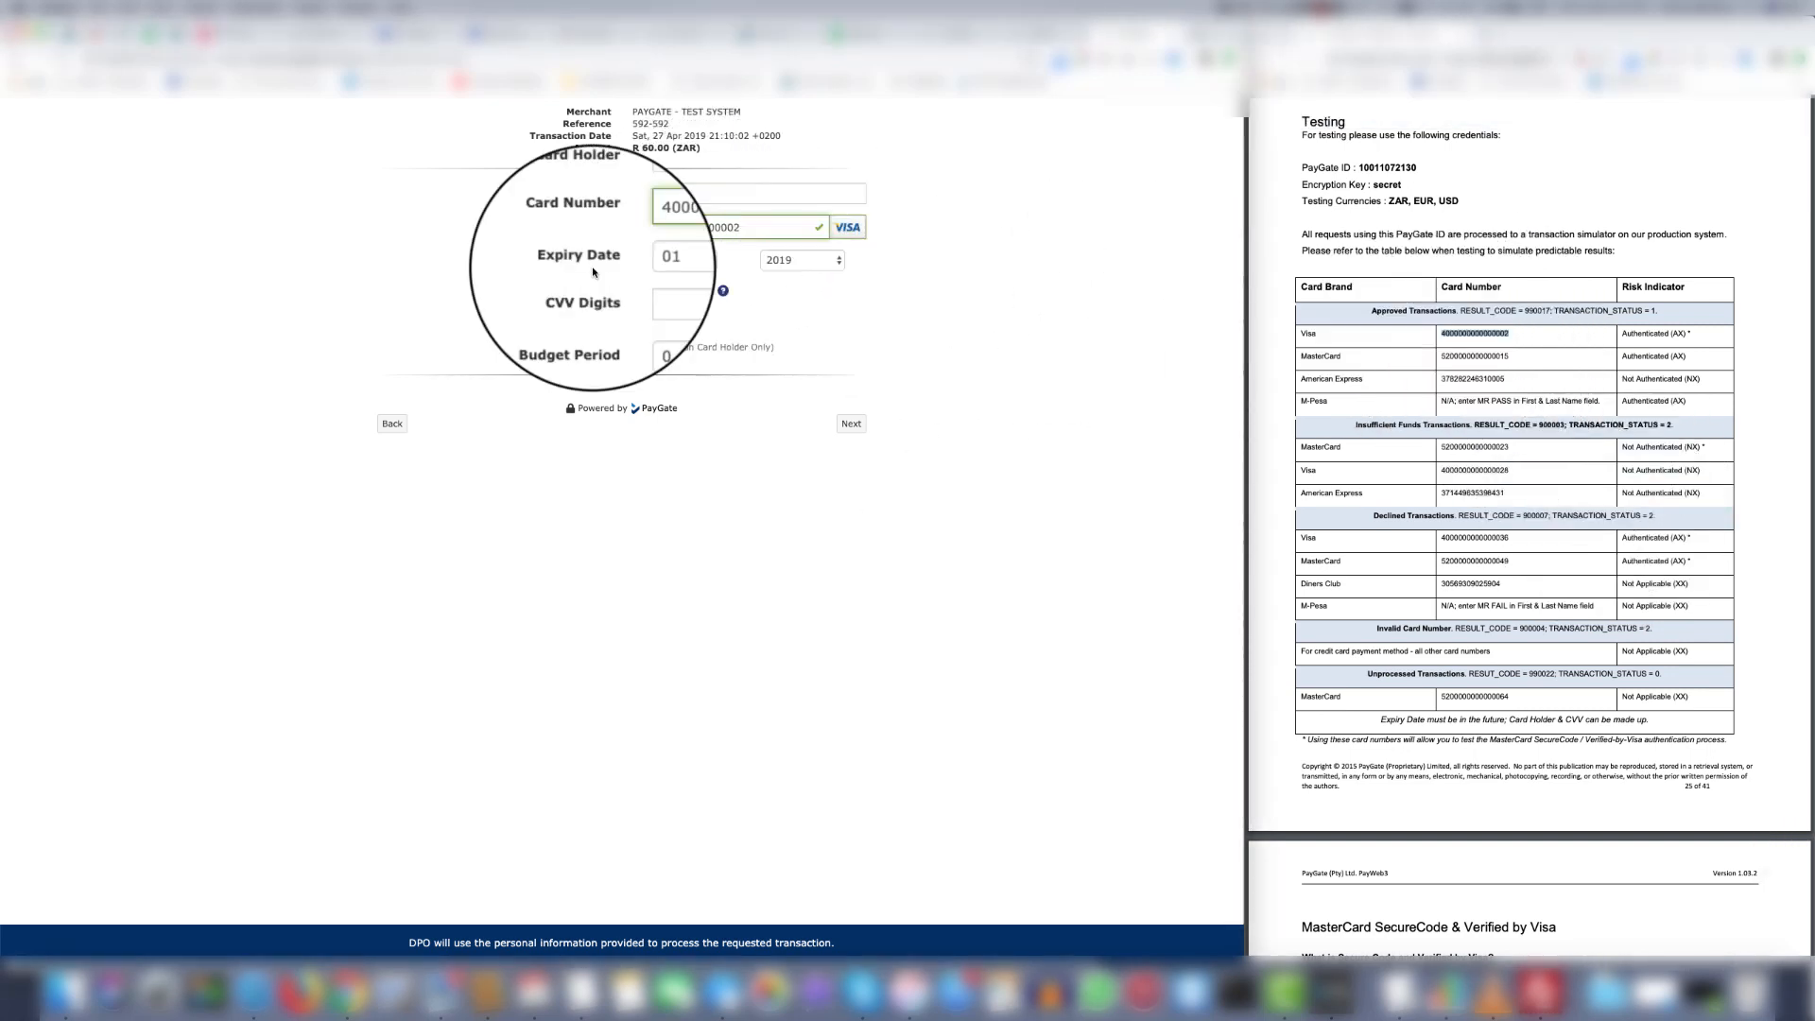
left_click(683, 259)
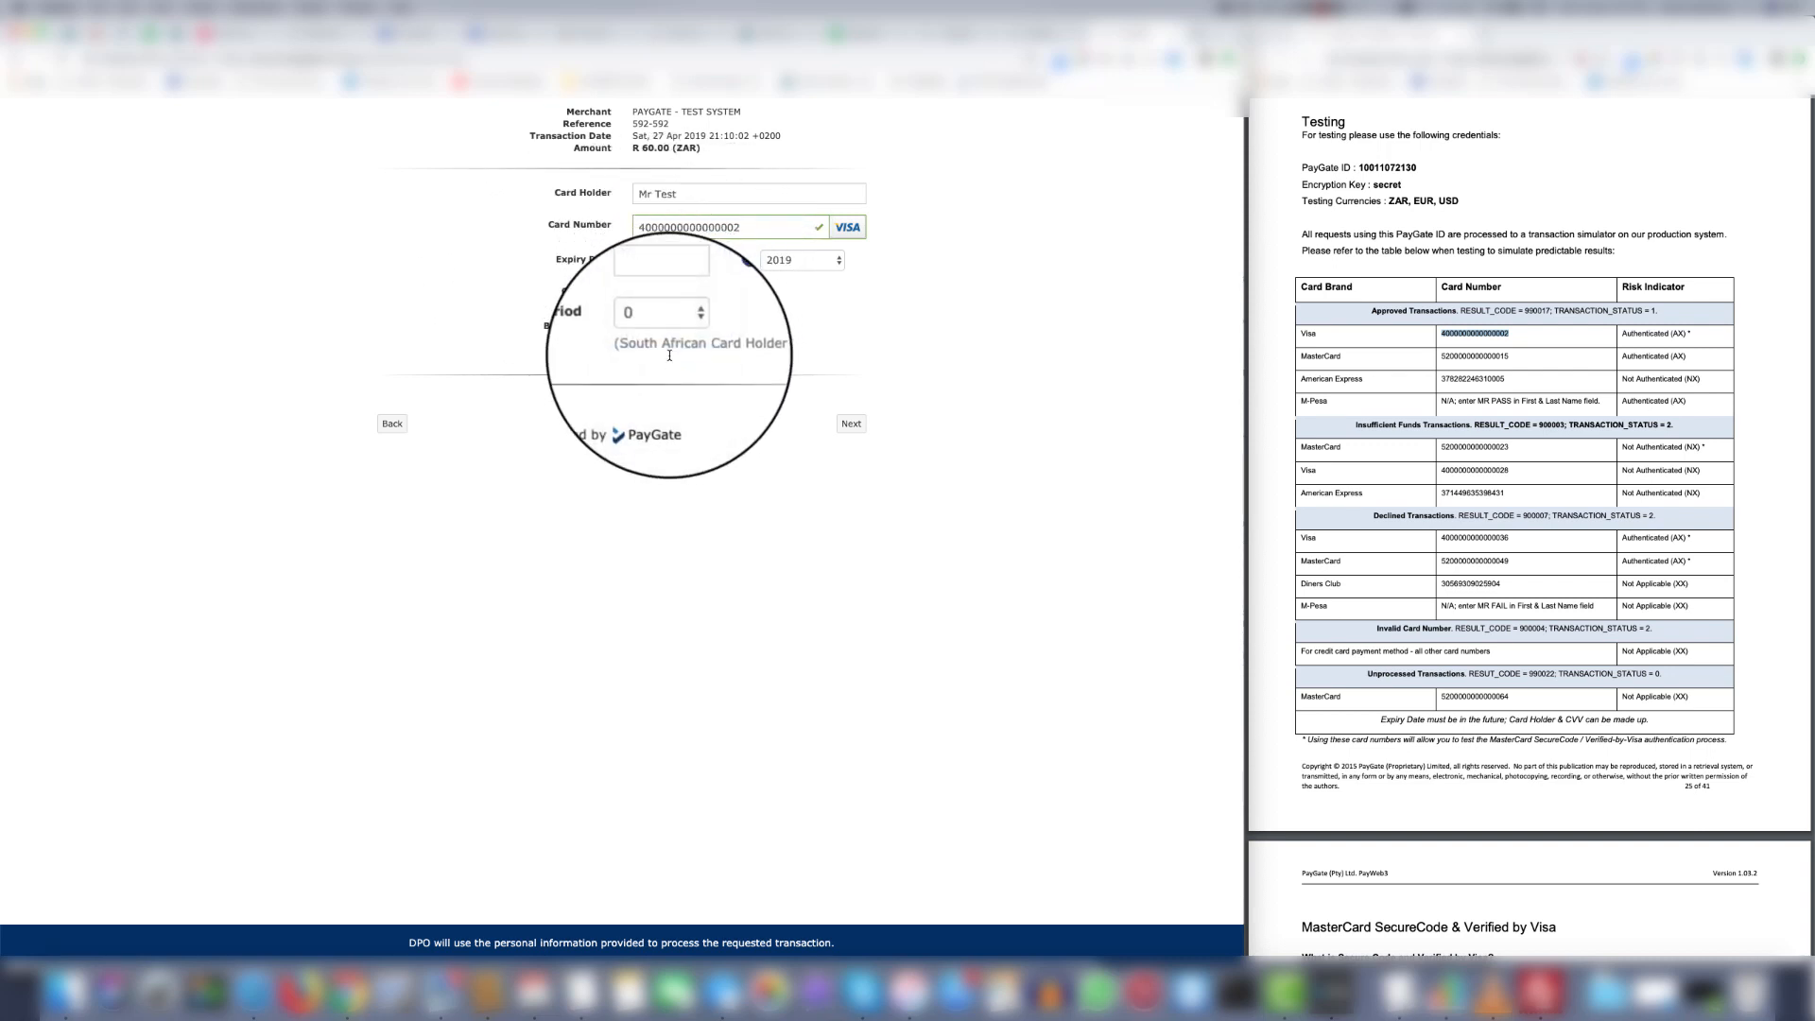
type("123")
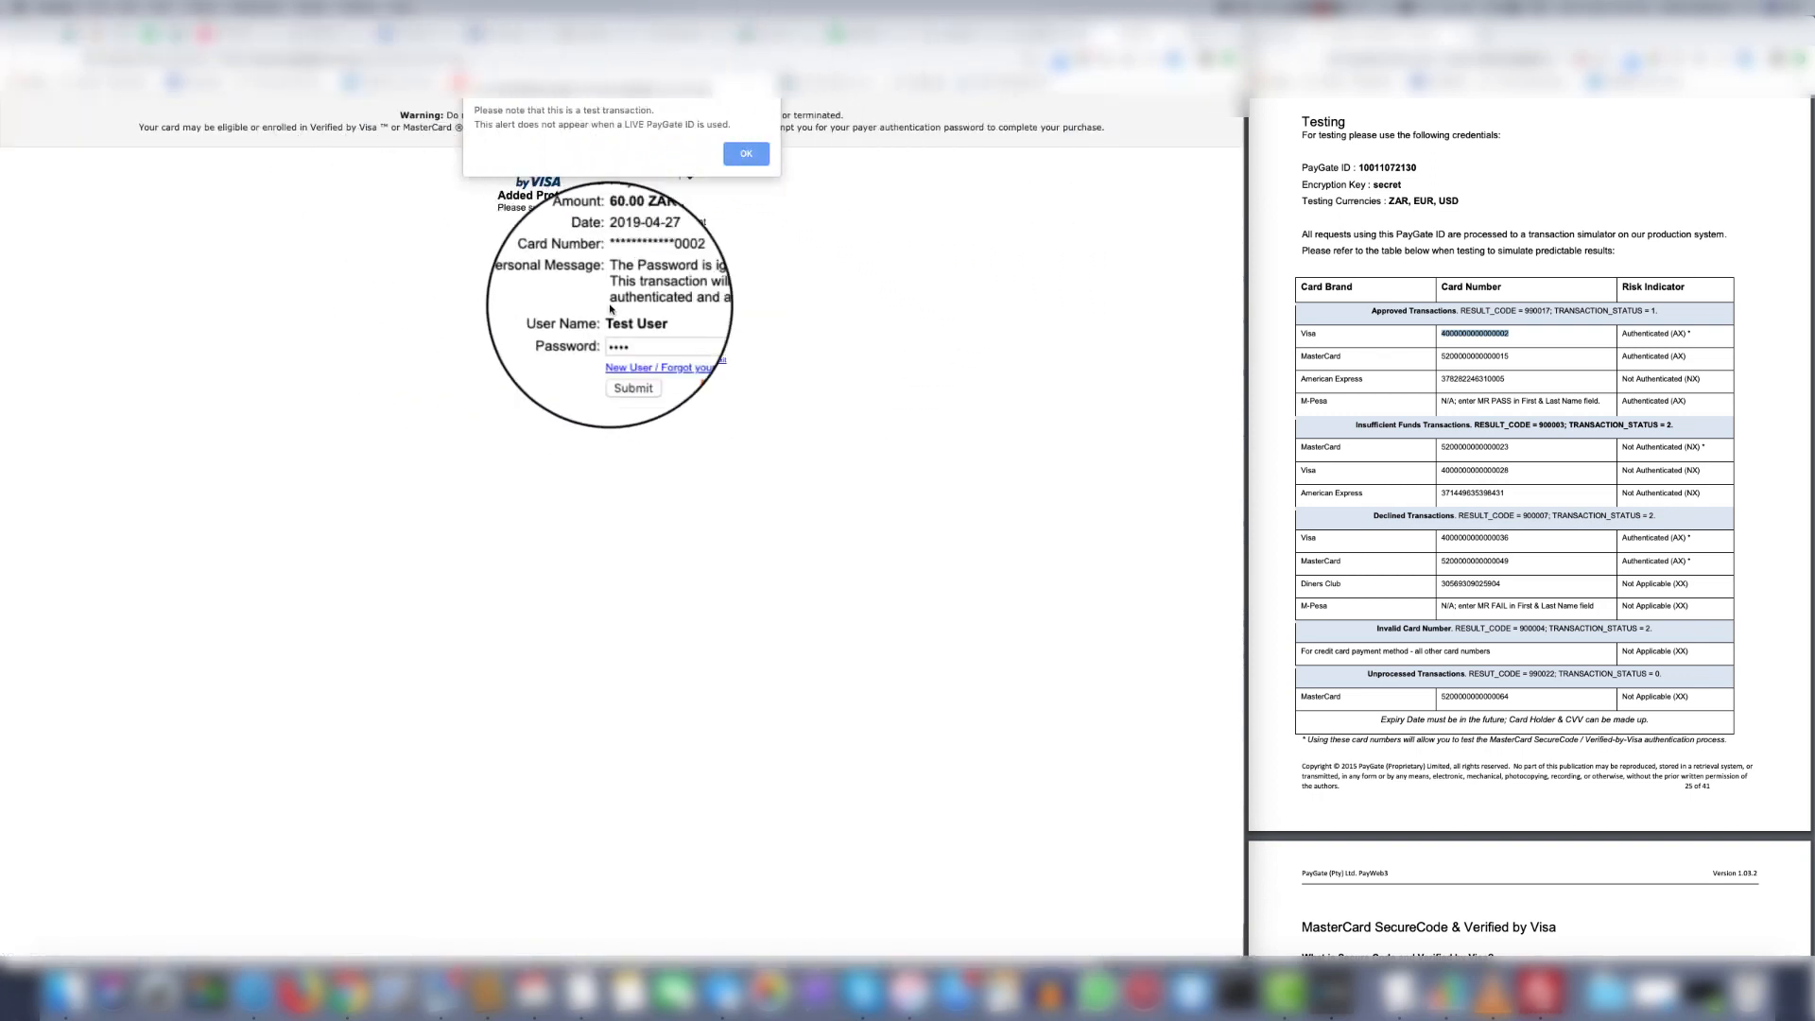
Step: Dismiss the test notice and submit the Verified by Visa authentication for order 592
left_click(746, 153)
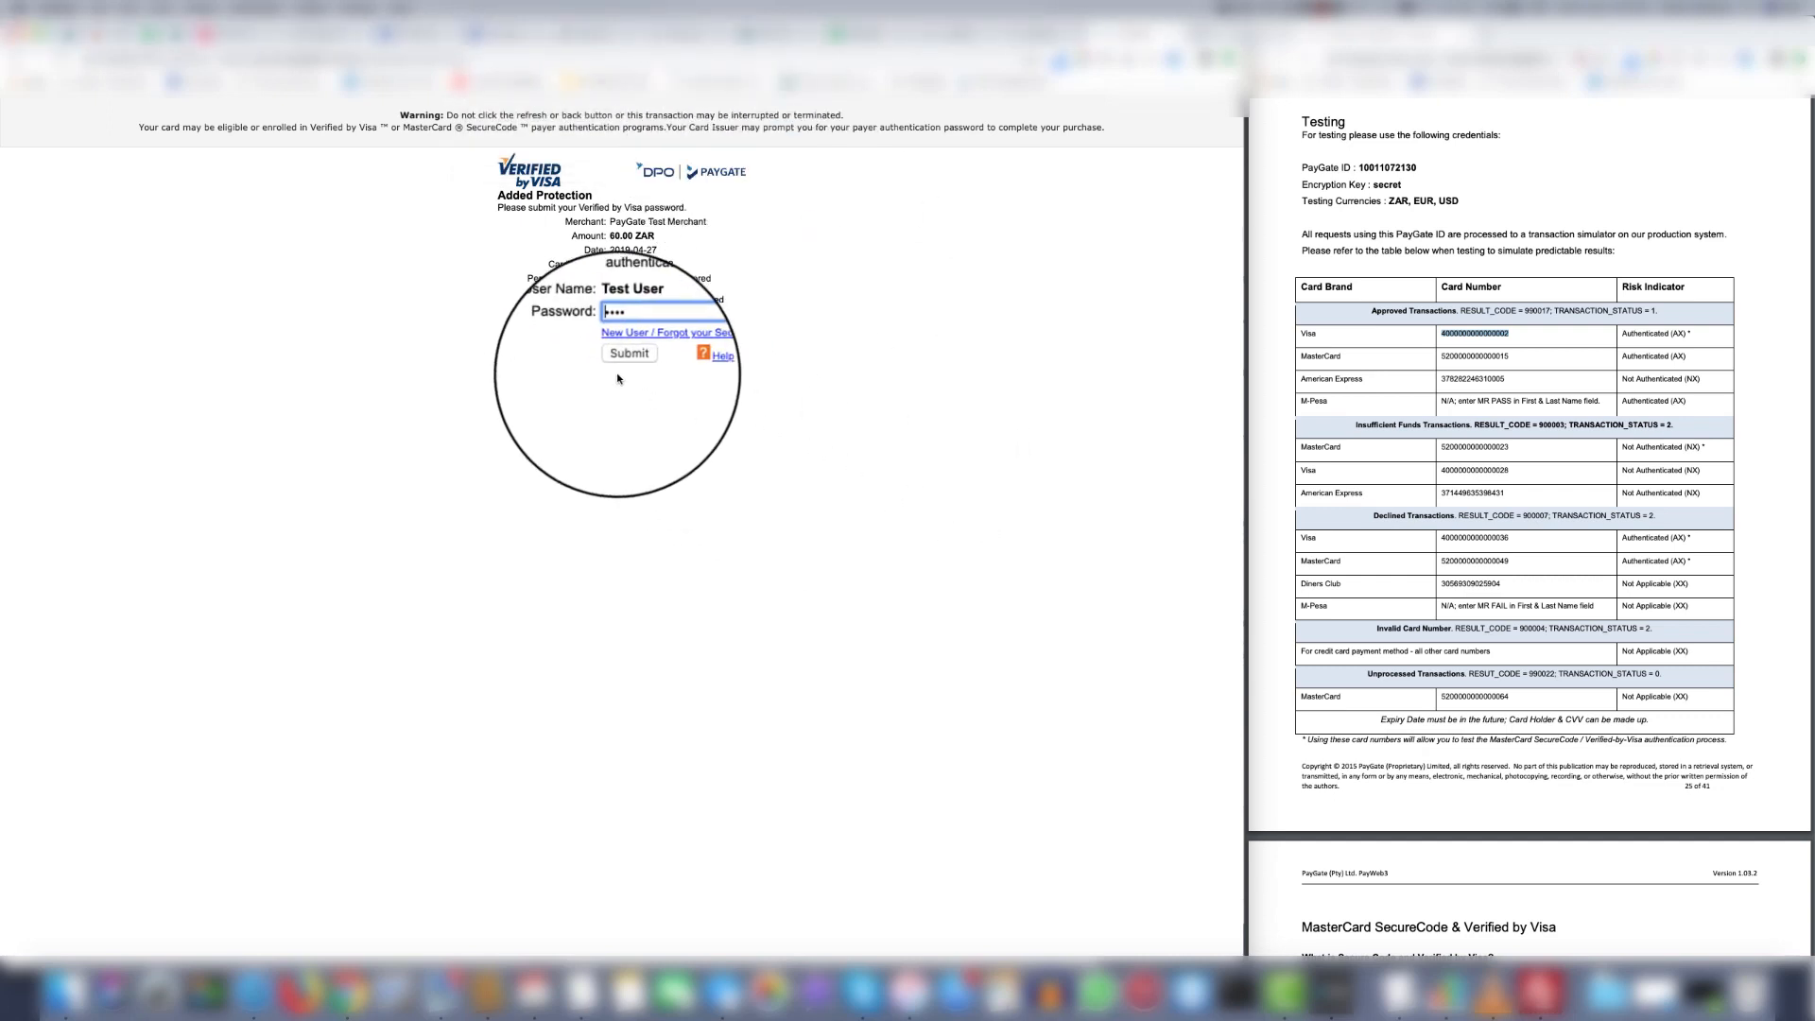
left_click(628, 353)
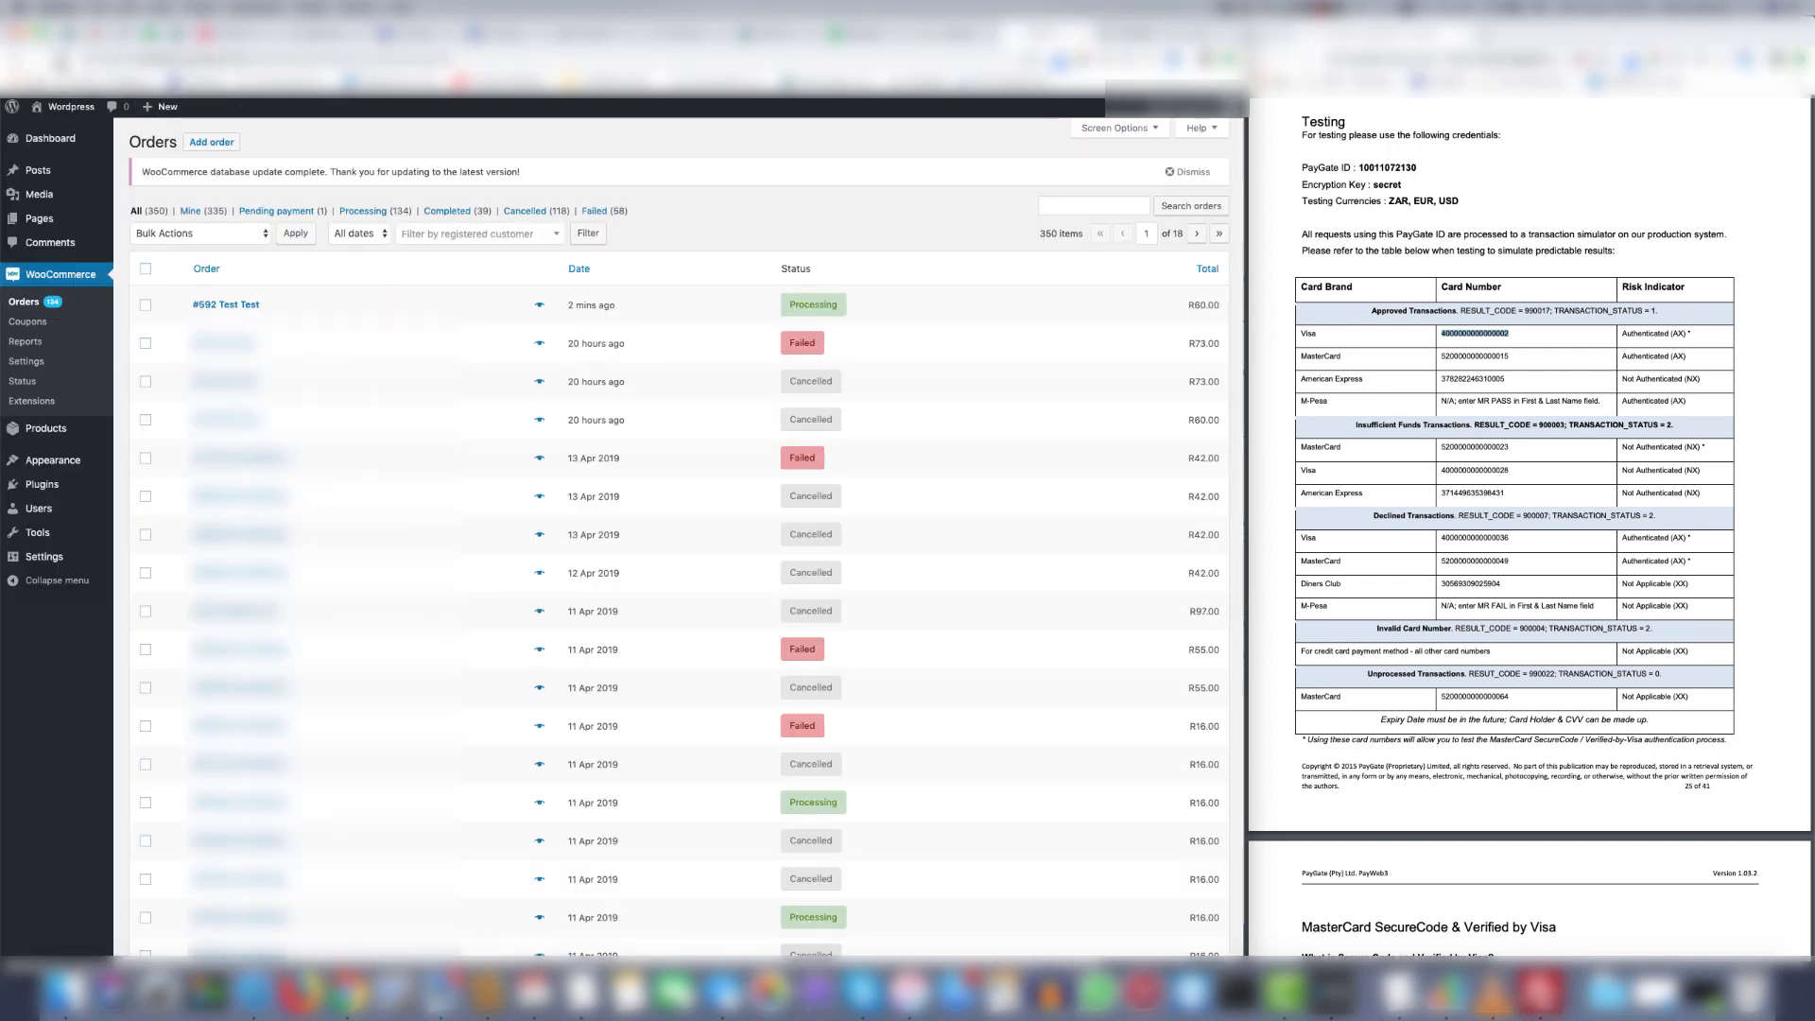
Step: Return to the storefront Order received page for order 592, R60.00 by Credit Card
left_click(206, 268)
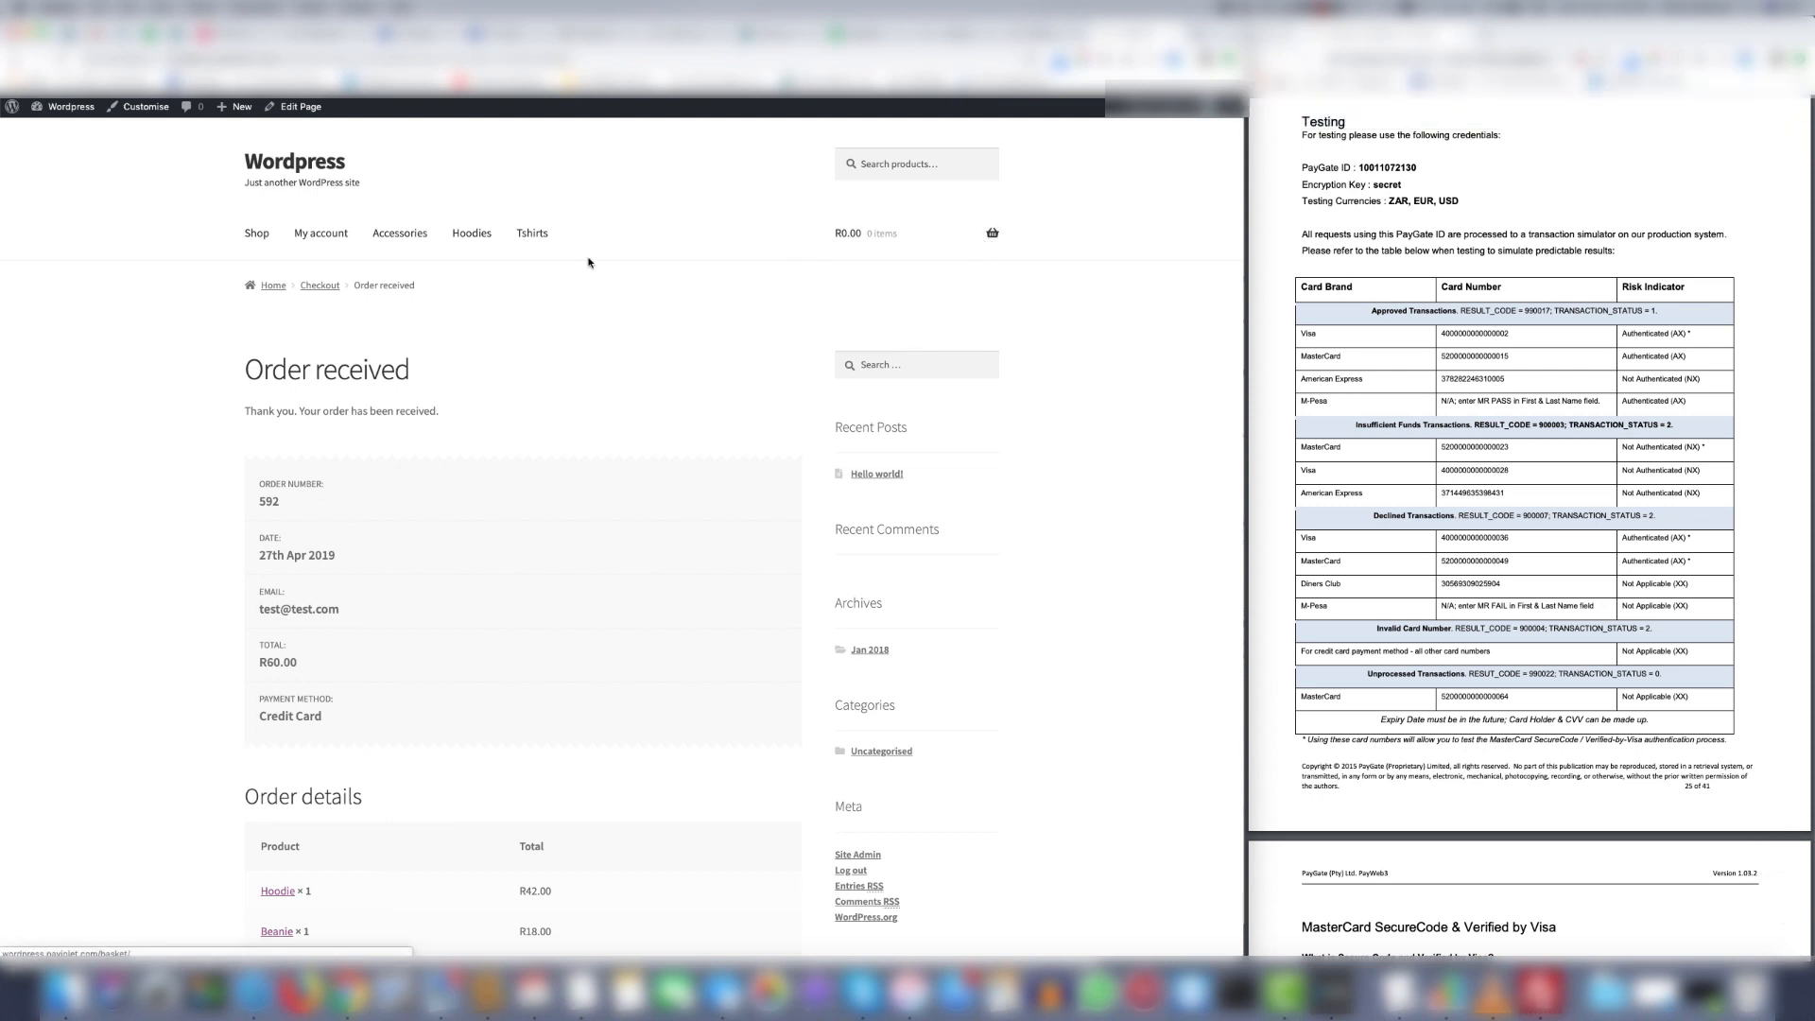
type("123")
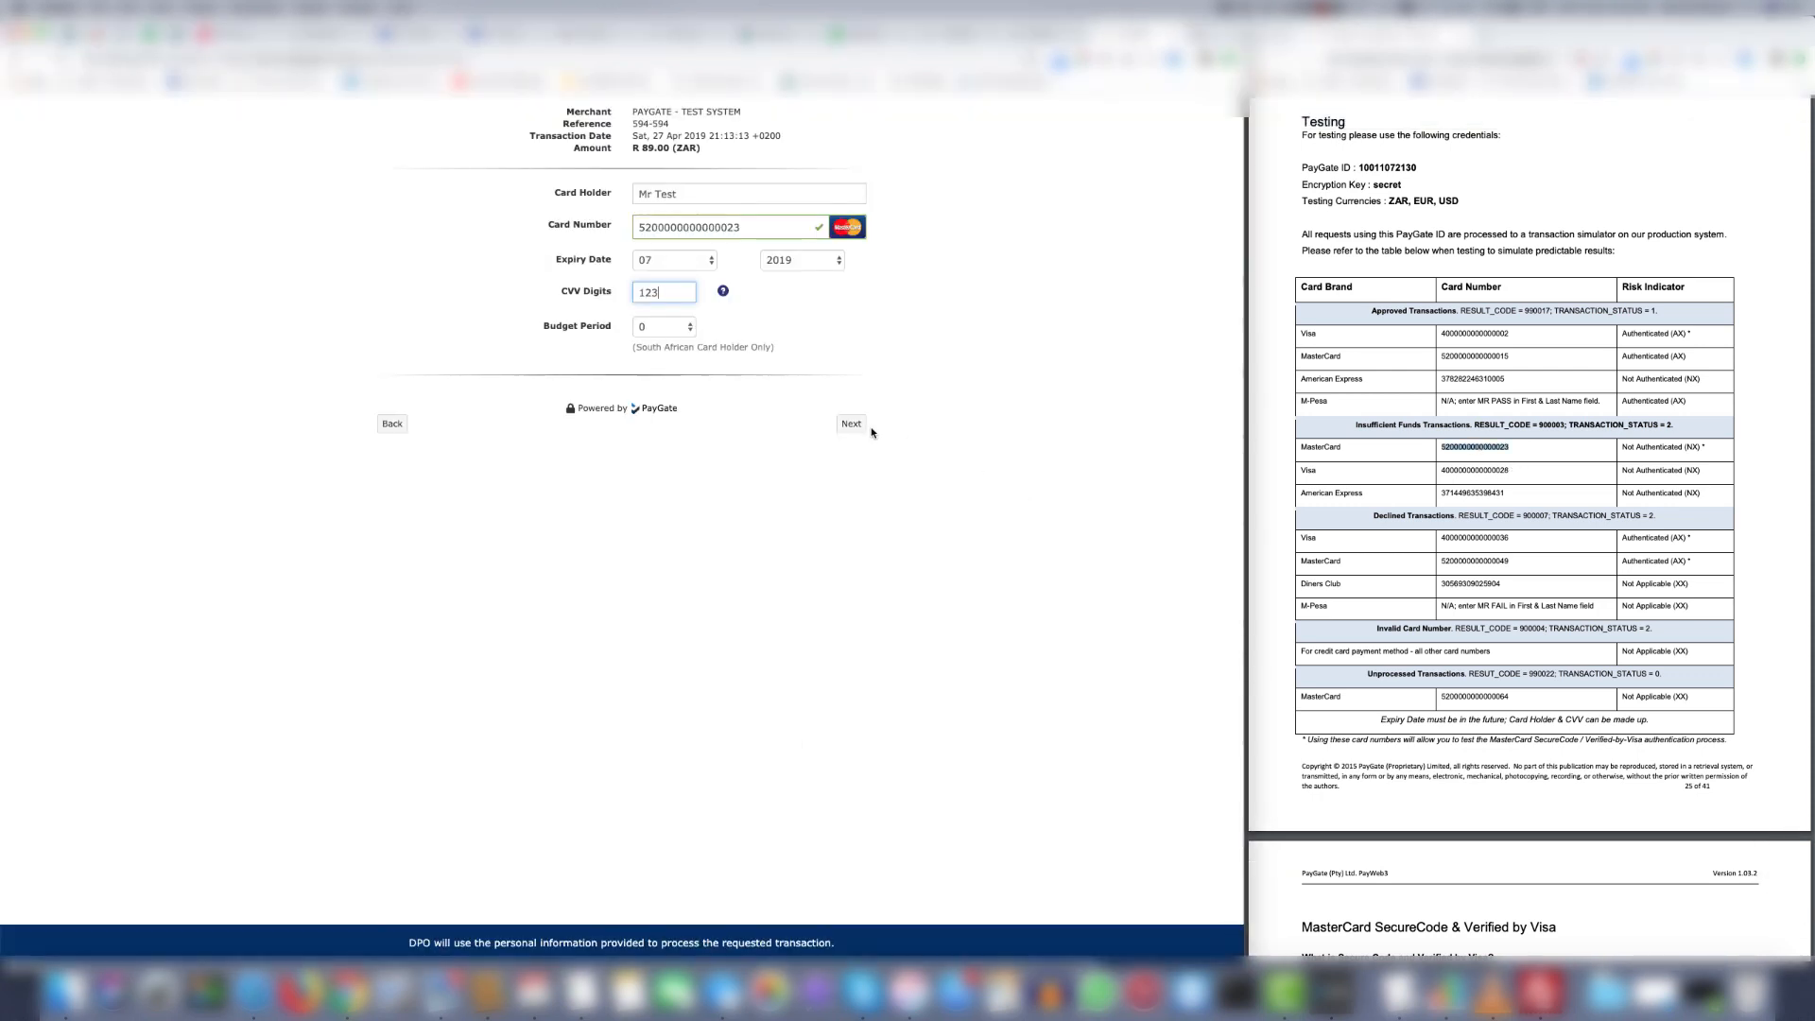
left_click(850, 422)
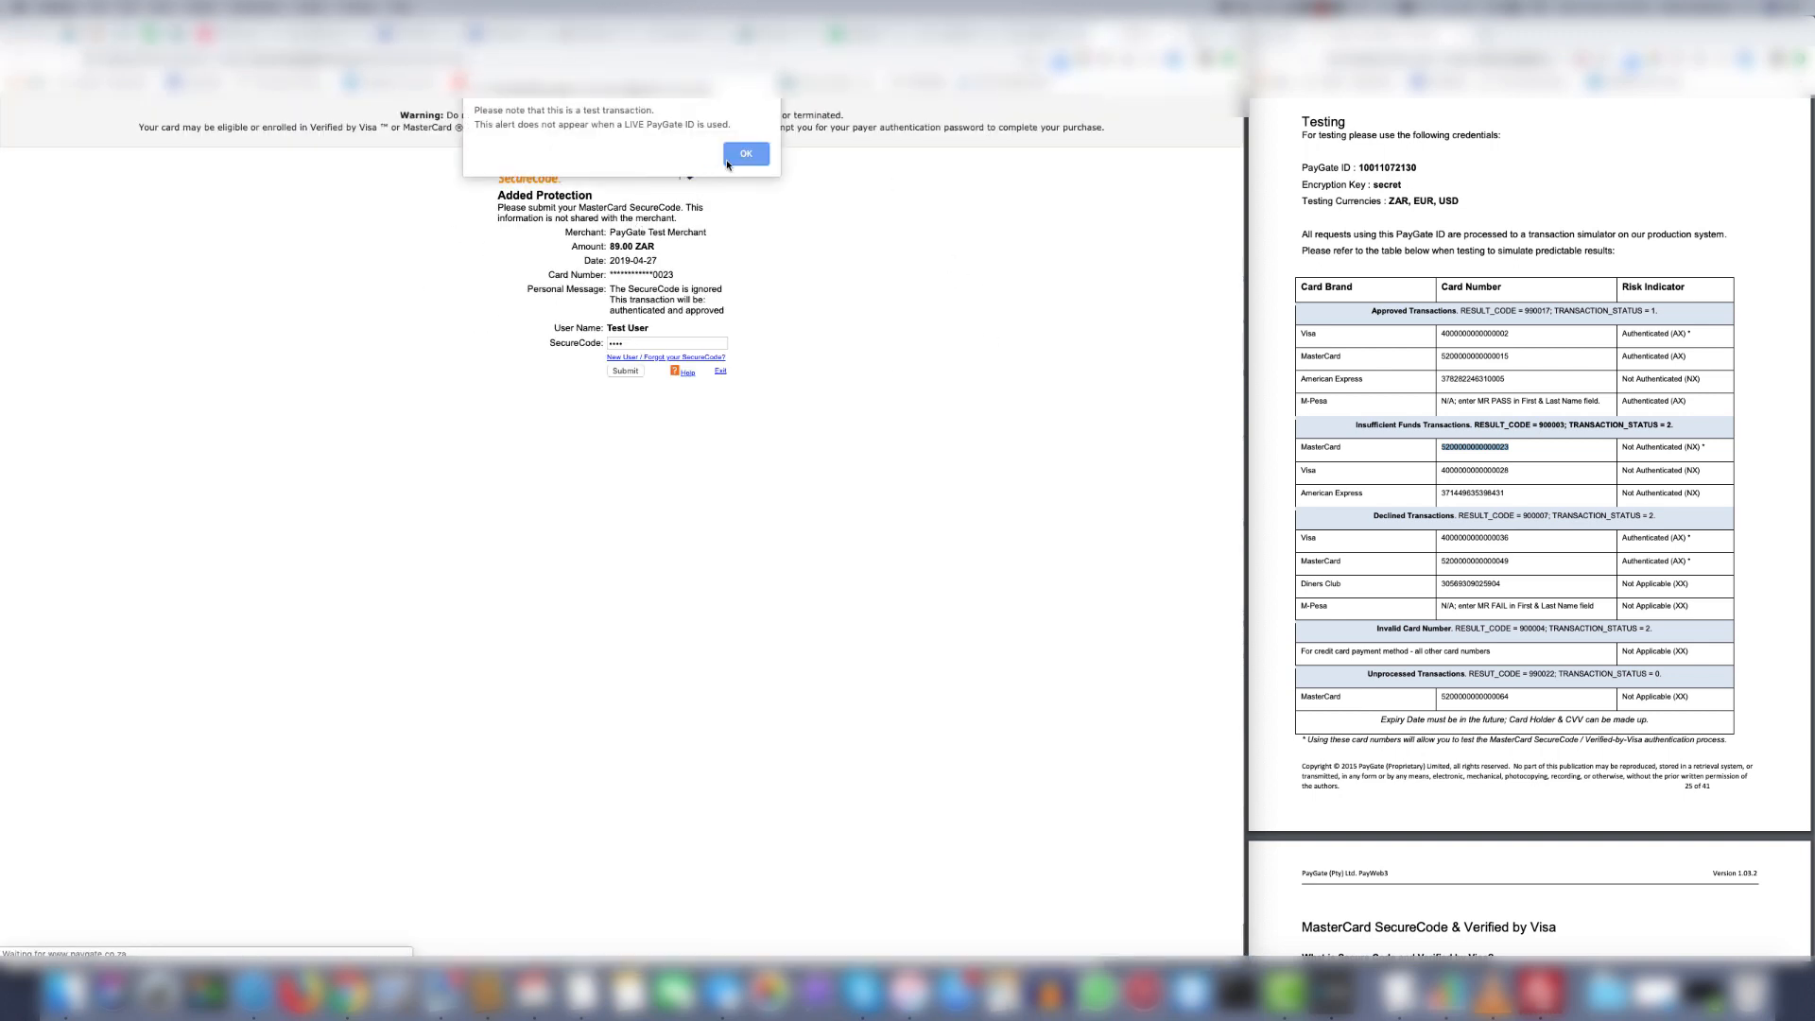
left_click(746, 153)
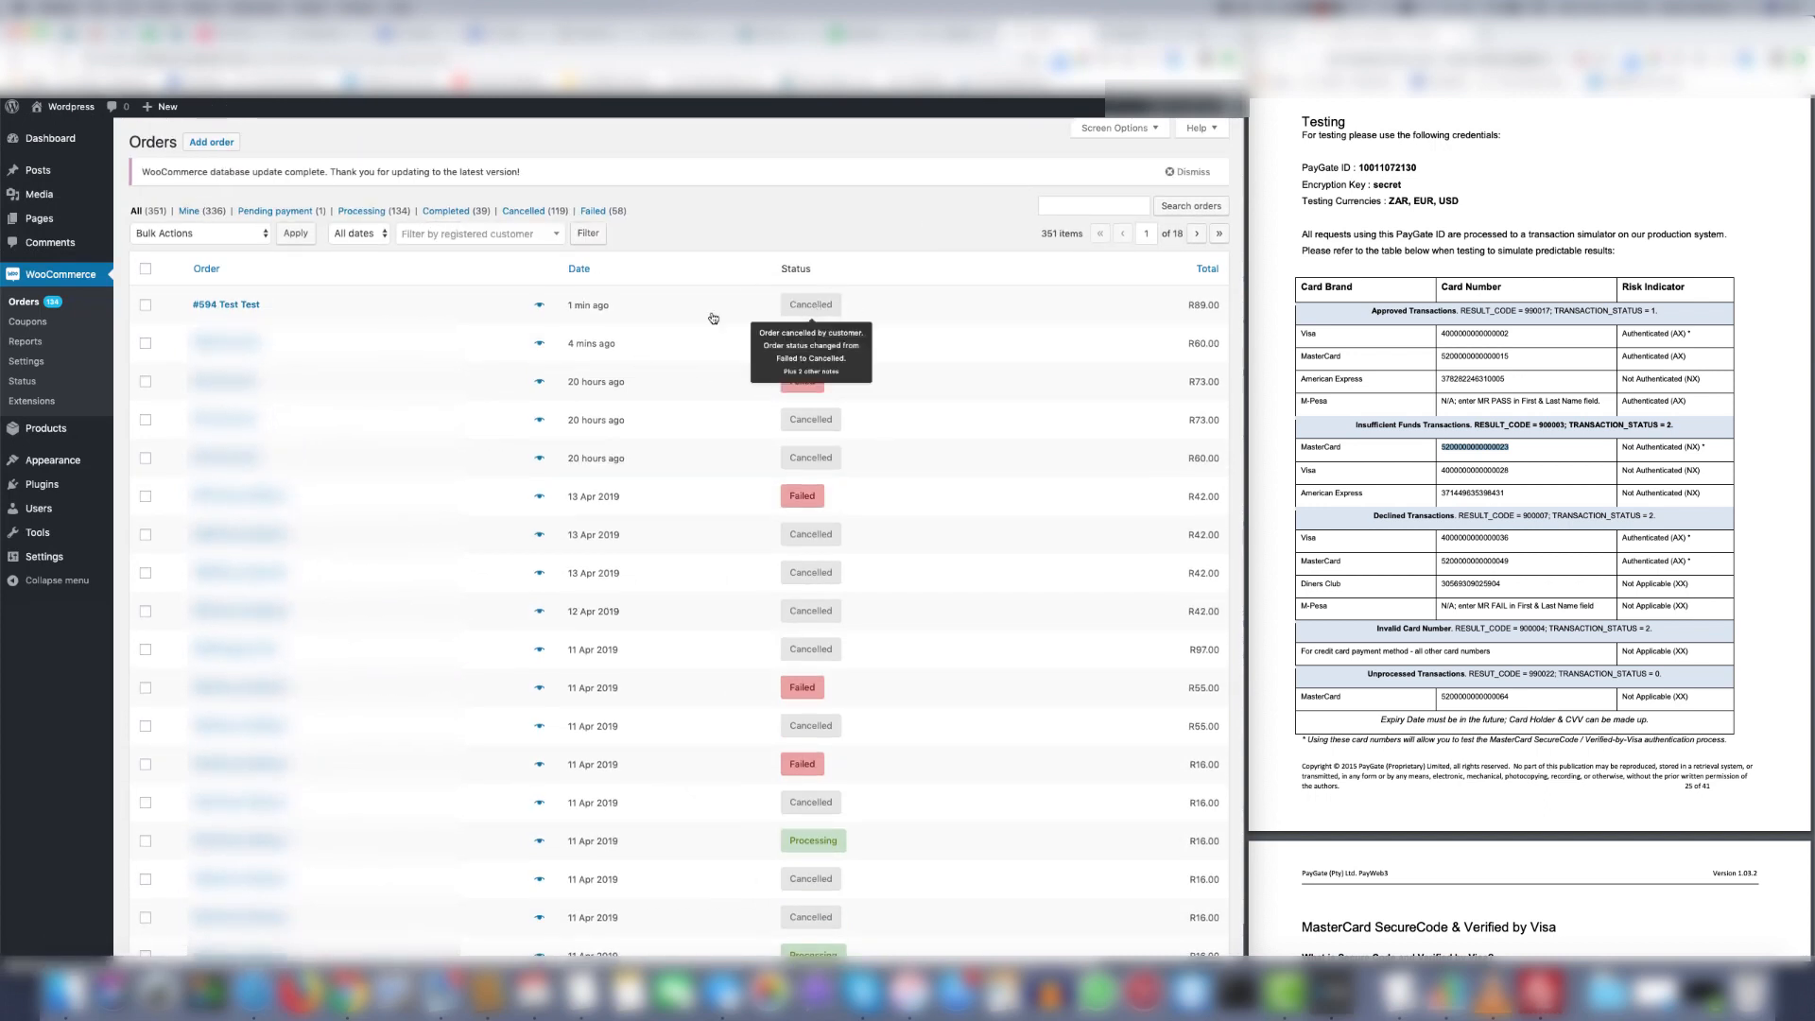
Step: Review order #594's Cancelled status and PayGate declined-transaction notes on its edit page
left_click(226, 304)
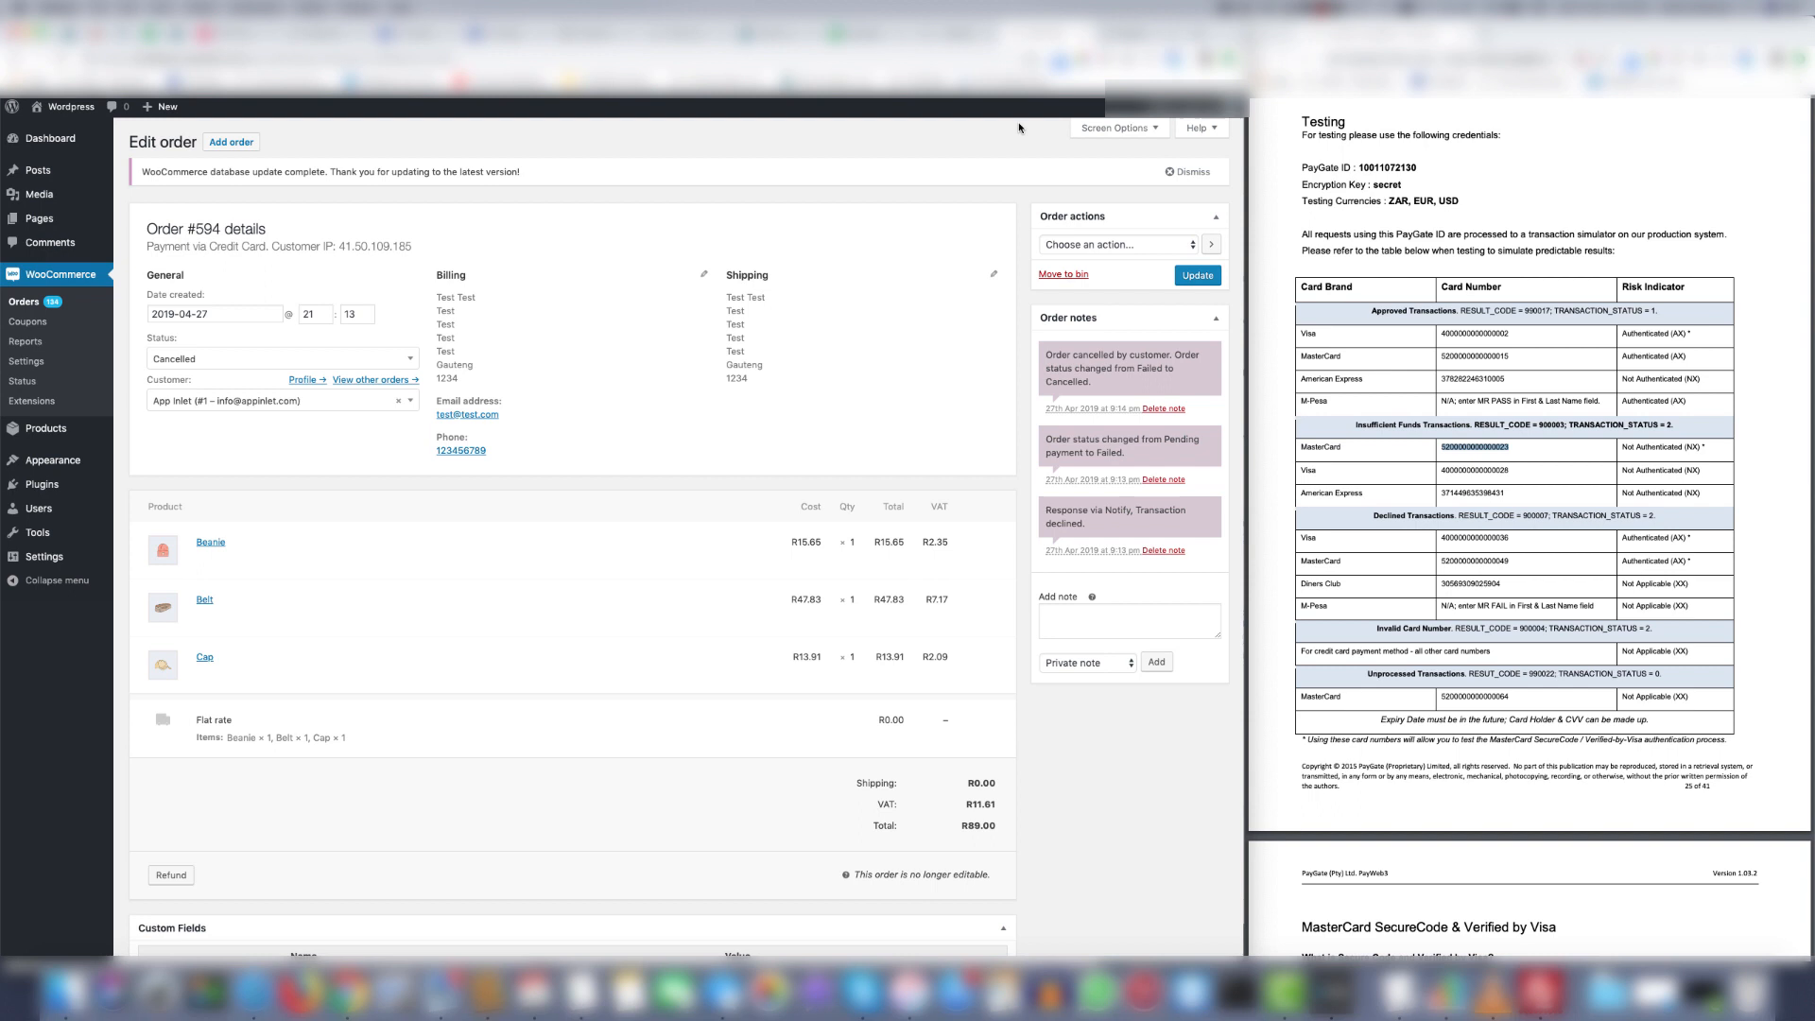
mouse_move(979, 172)
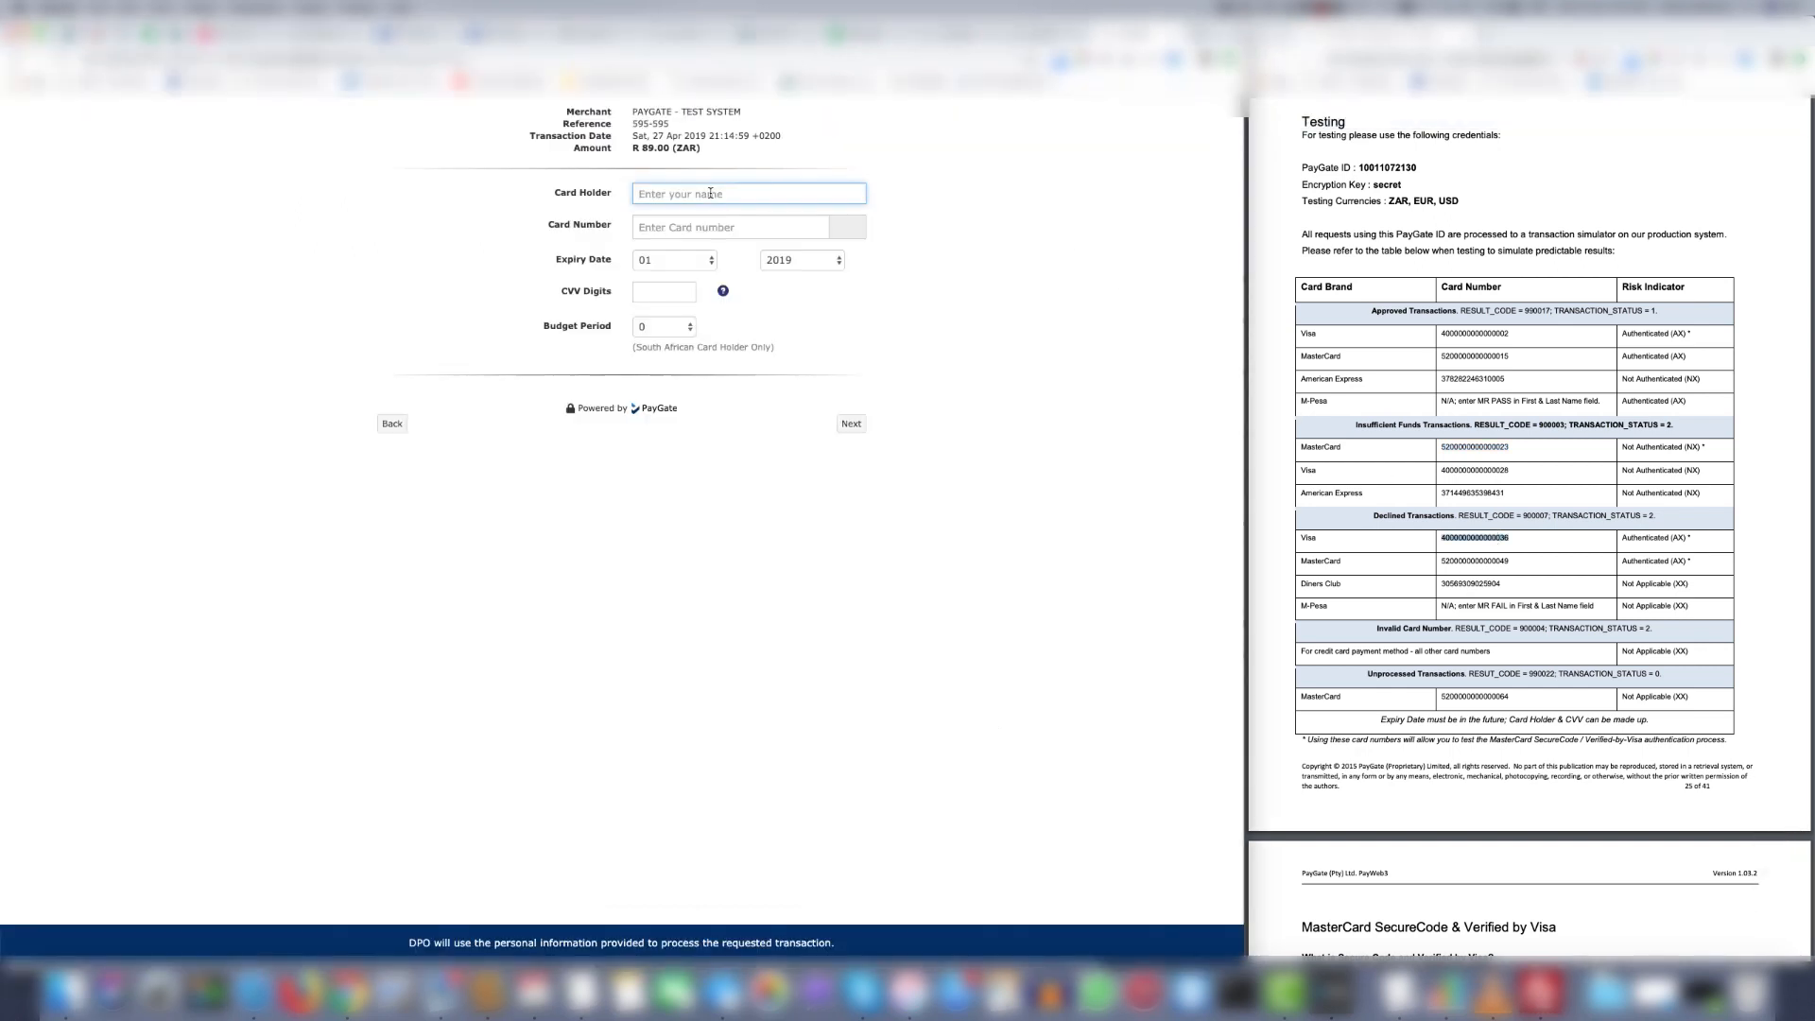
type("400000000000036")
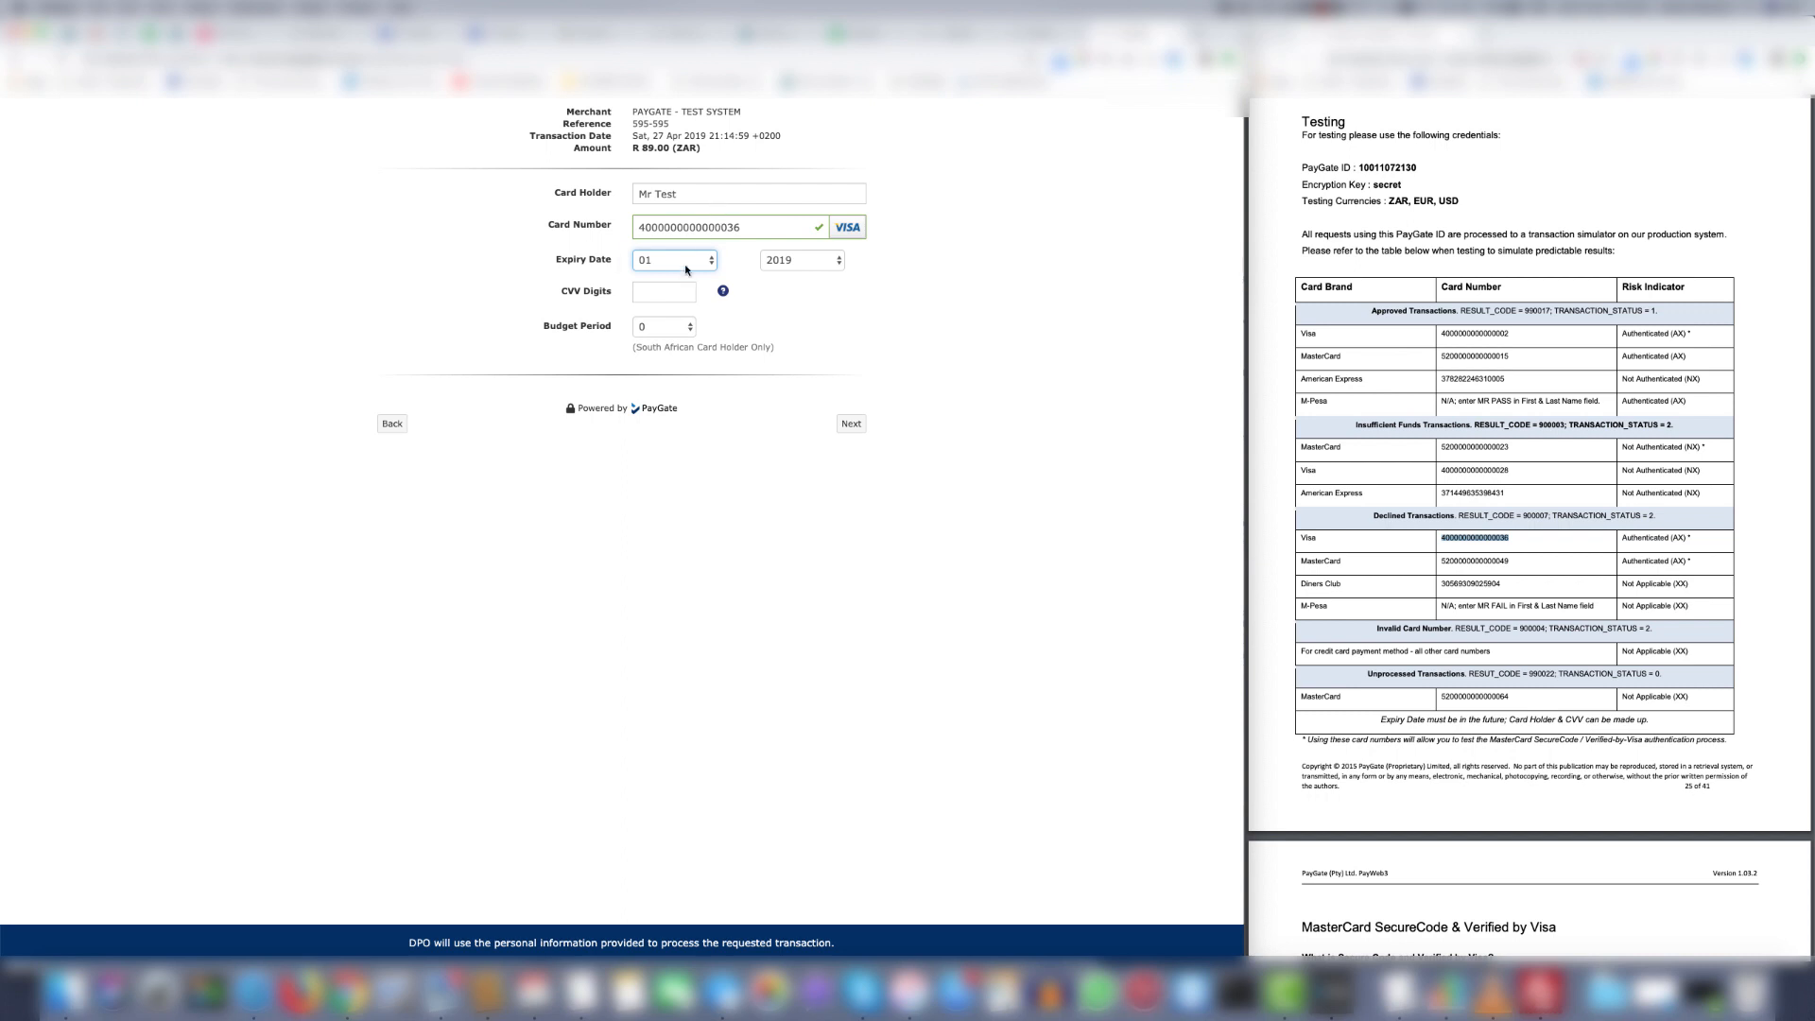
type("44")
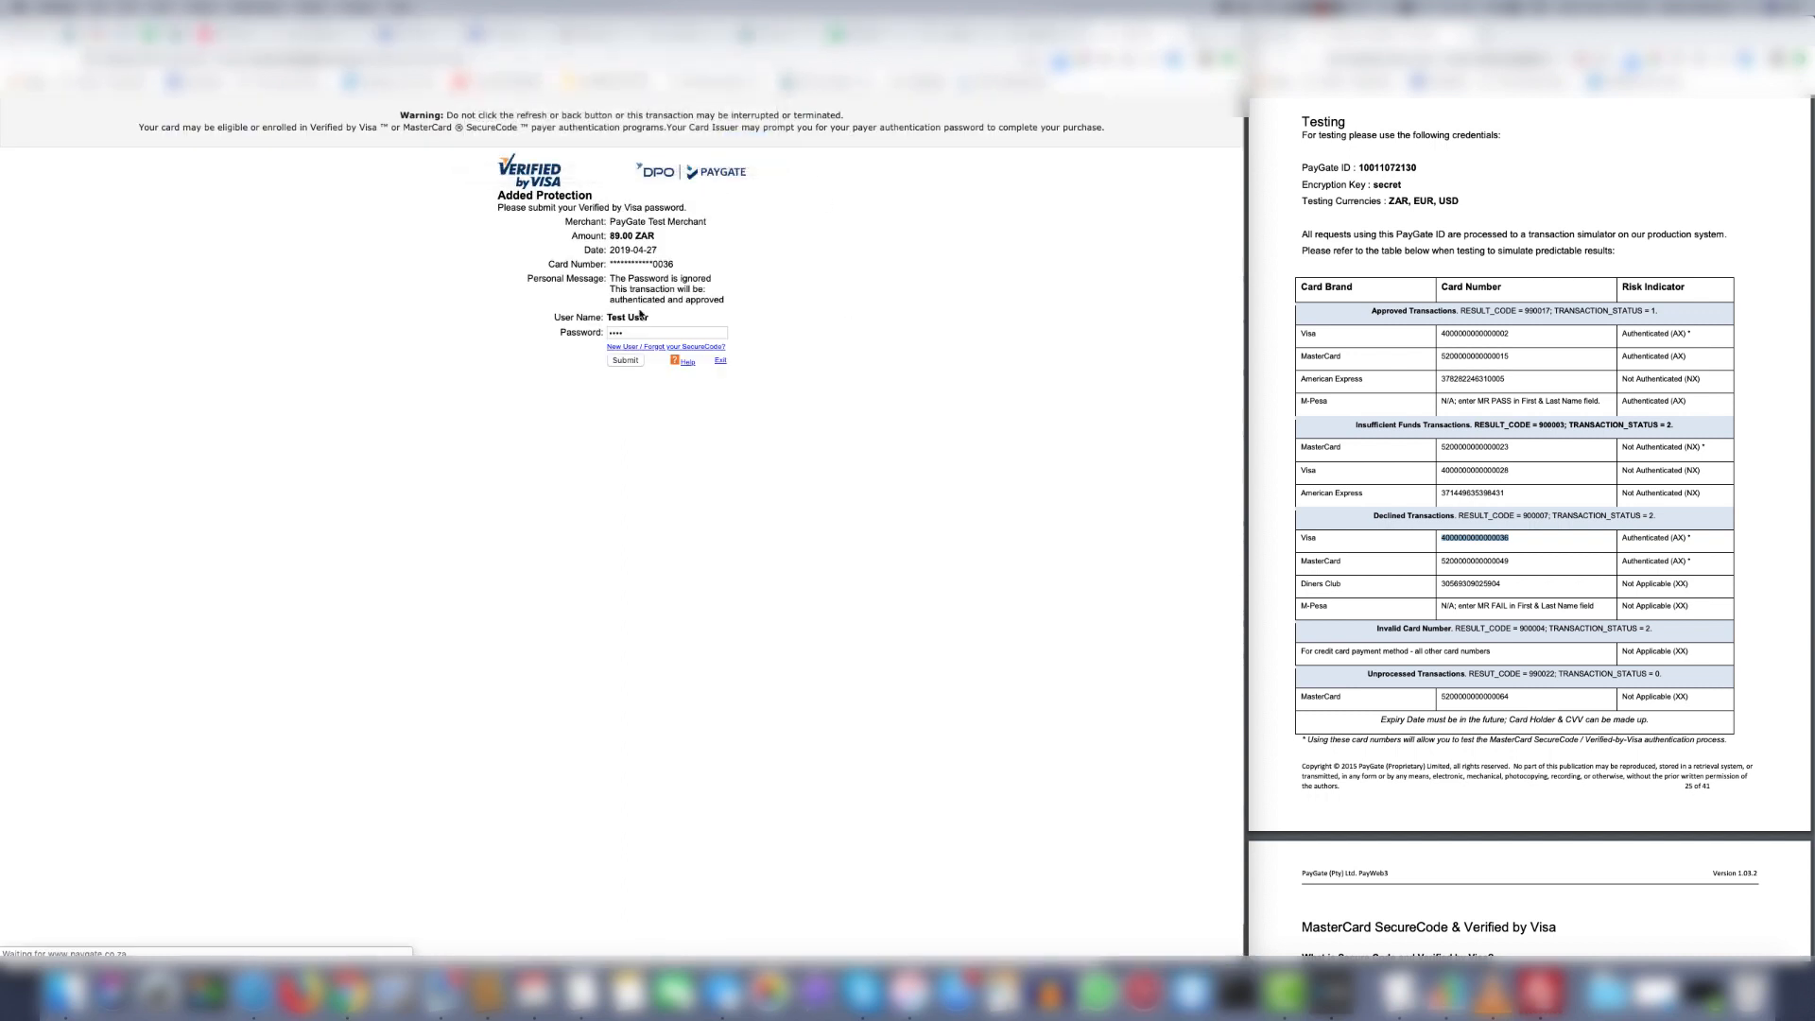
left_click(623, 360)
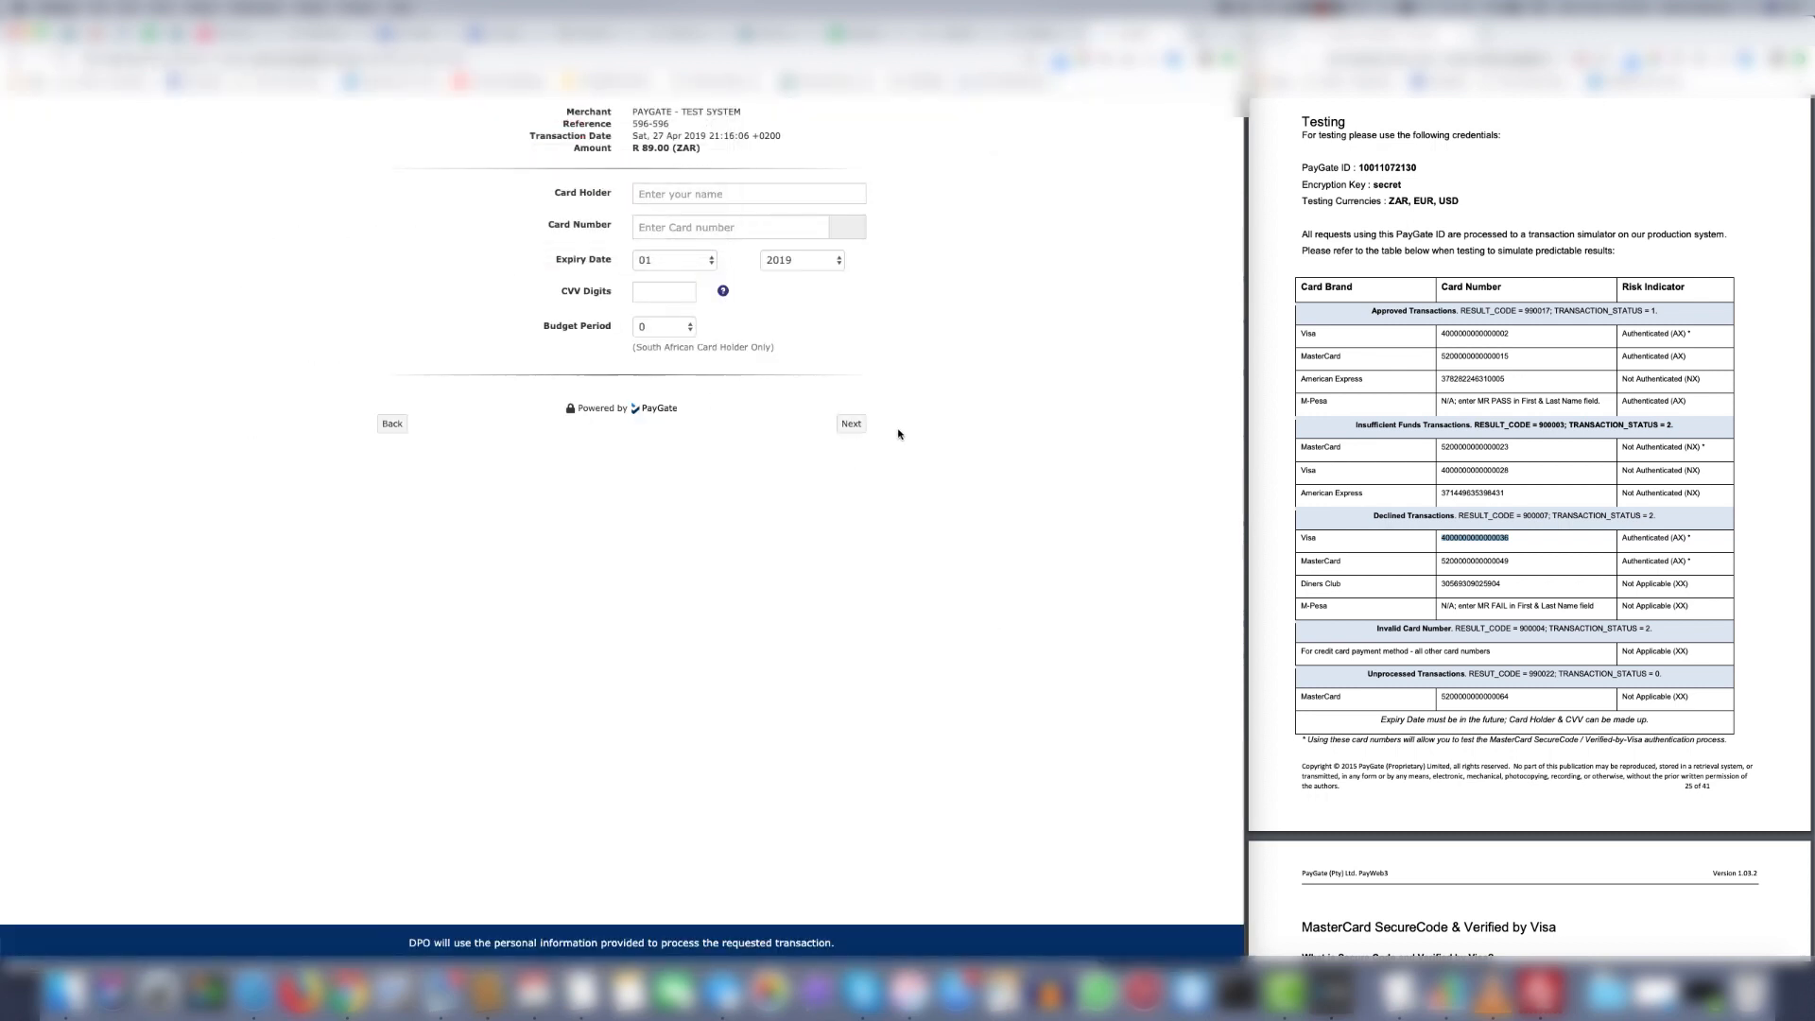
Step: Back out of the PayGate card form and confirm cancelling order 596's transaction
left_click(391, 422)
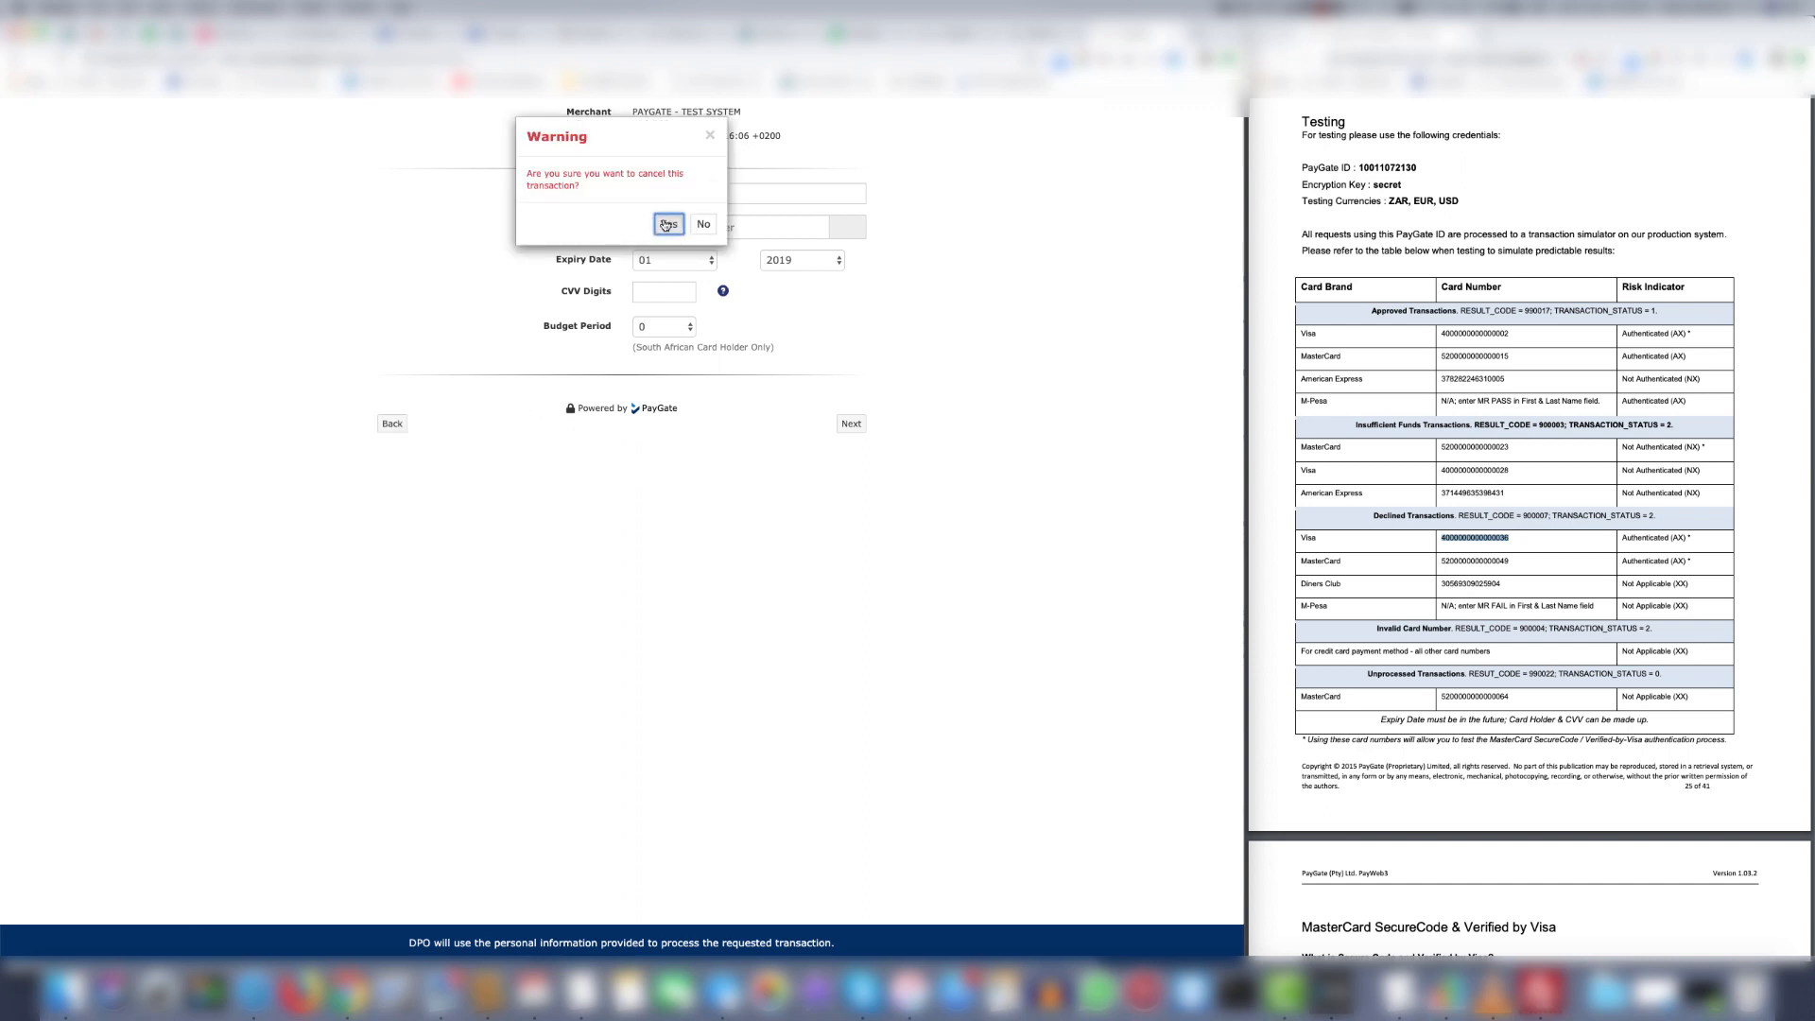
left_click(668, 223)
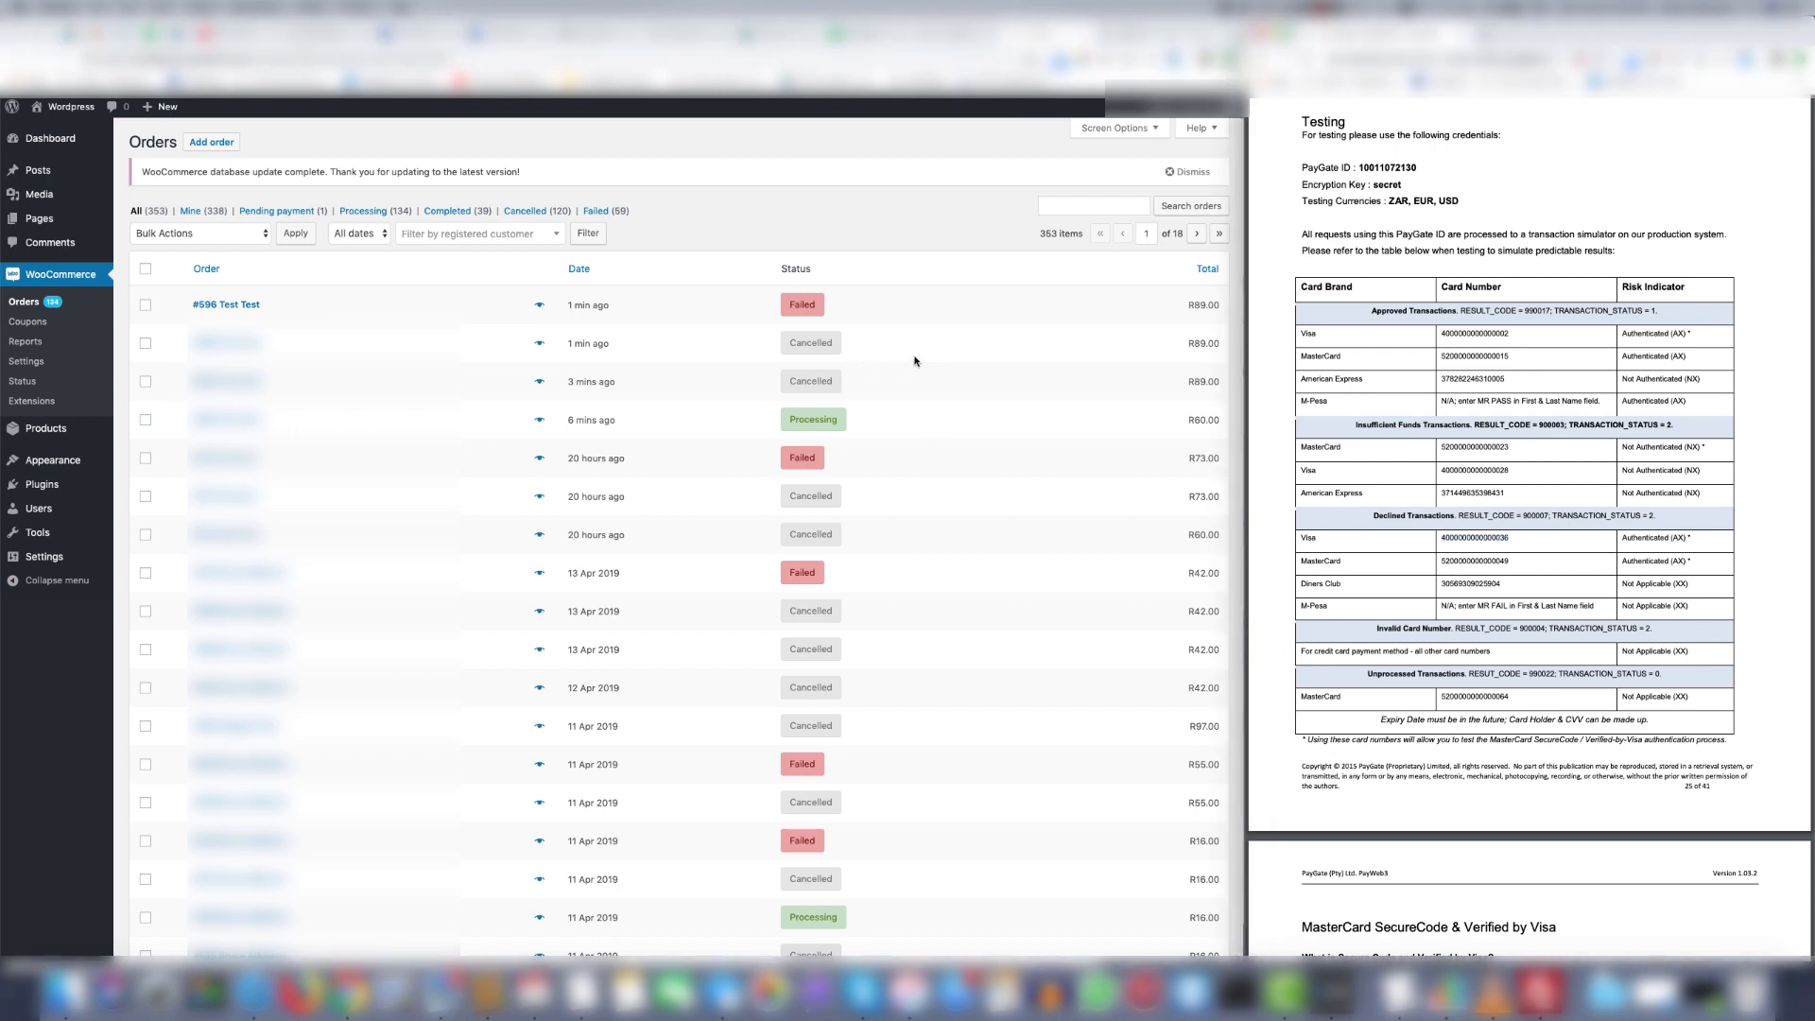
mouse_move(943, 313)
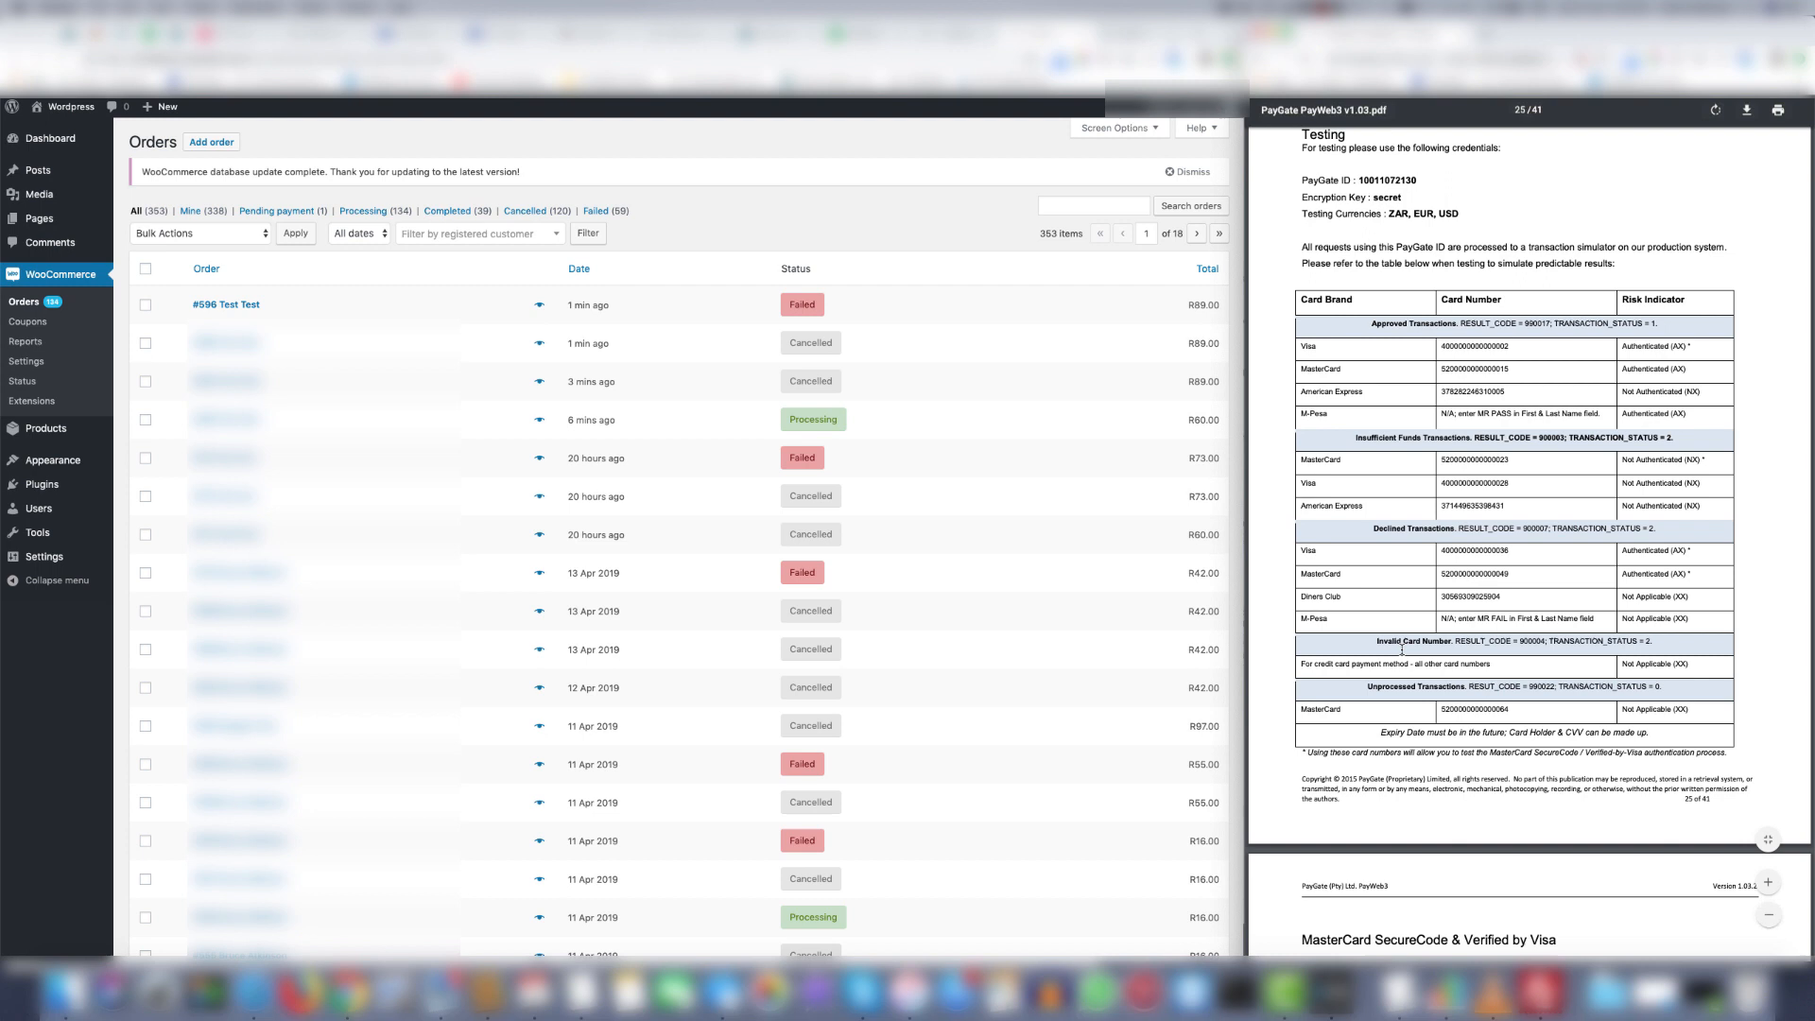
Step: Confirm order #596 shows Failed in Orders, then return to the admin Dashboard
left_click(48, 138)
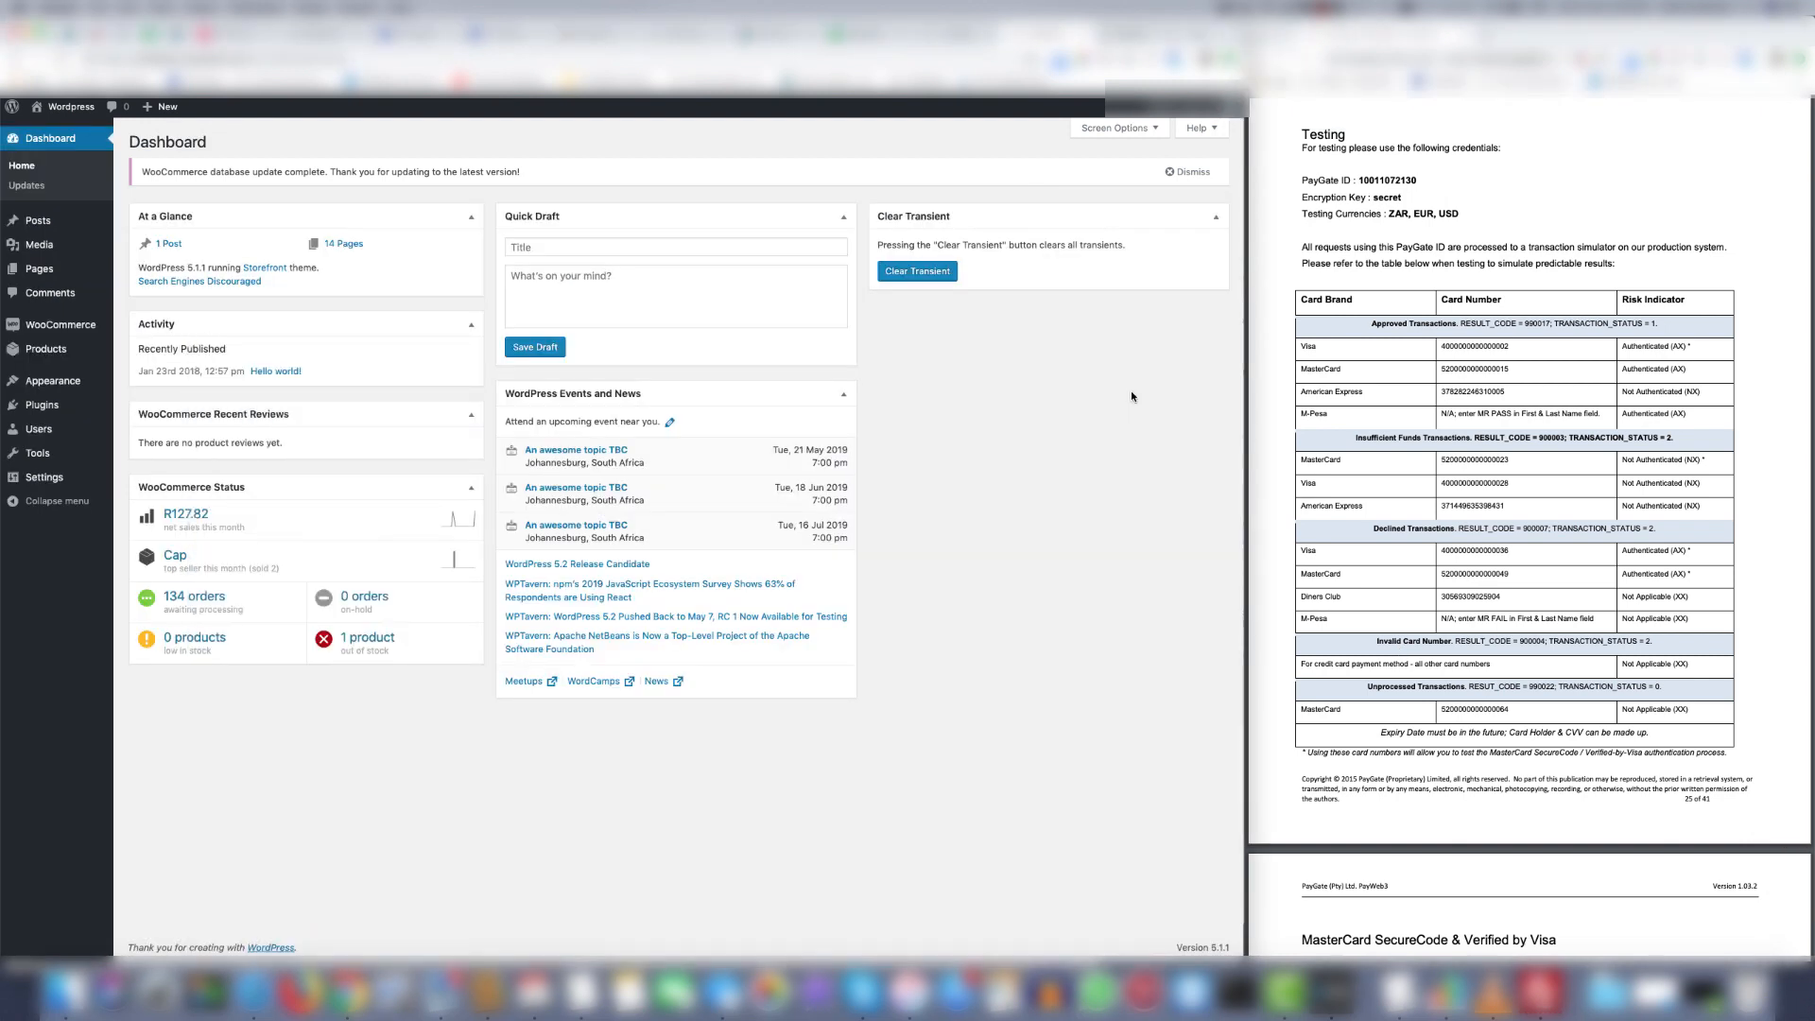